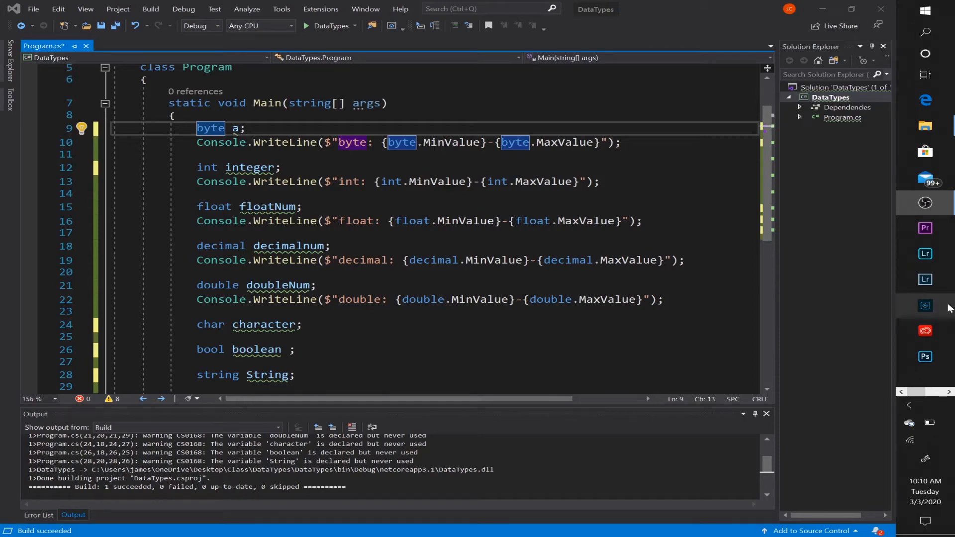
mouse_move(925, 306)
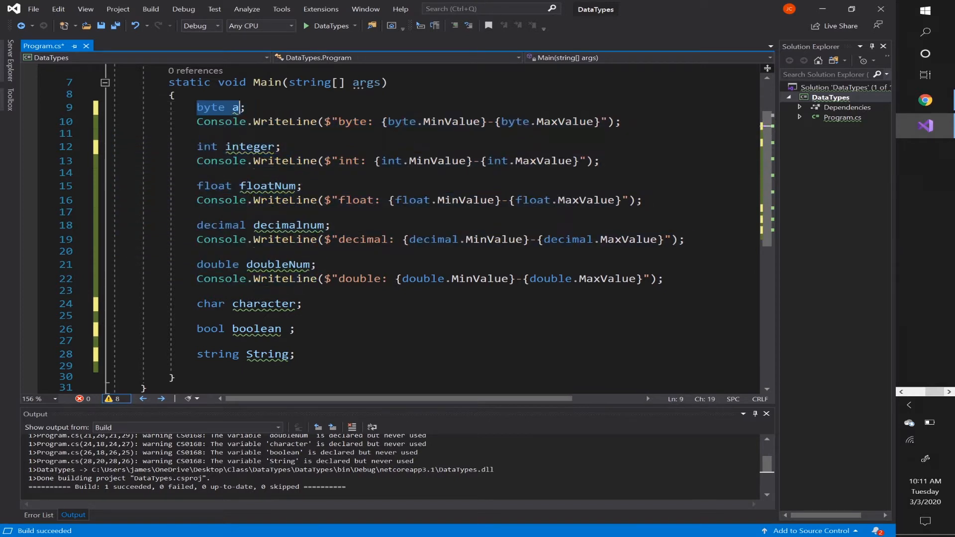
- Run DataTypes to print the byte, int, float, decimal and double ranges, then close its console
drag(197, 303, 230, 354)
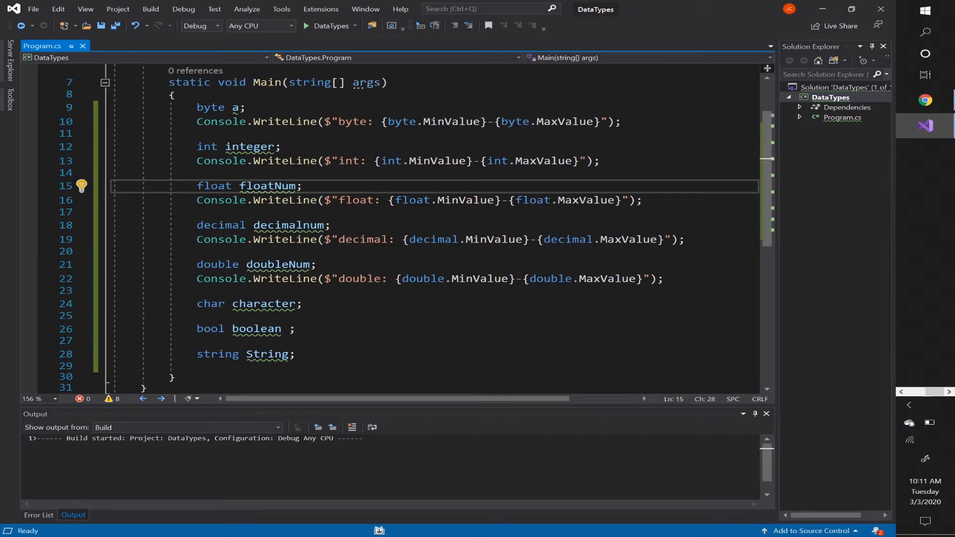
click(305, 26)
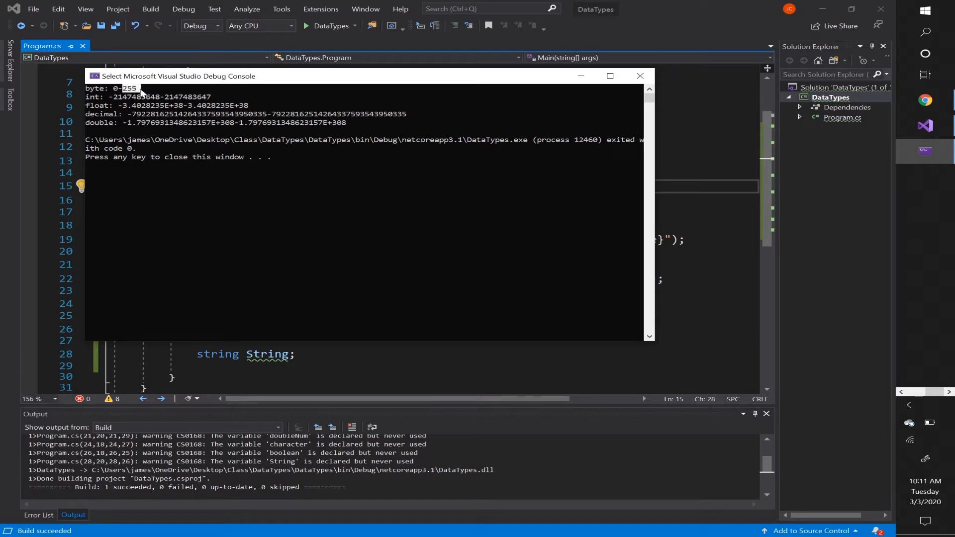
mouse_move(116, 102)
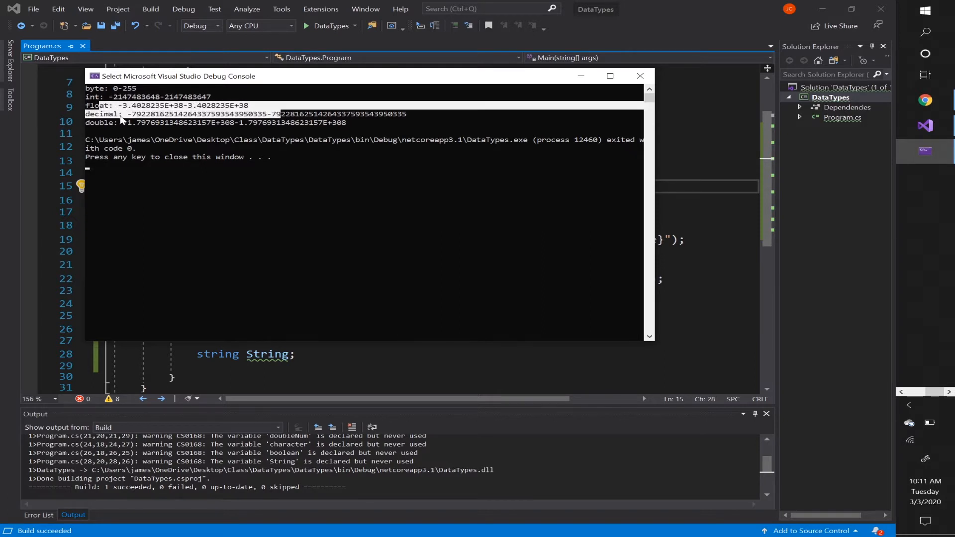
mouse_move(640, 75)
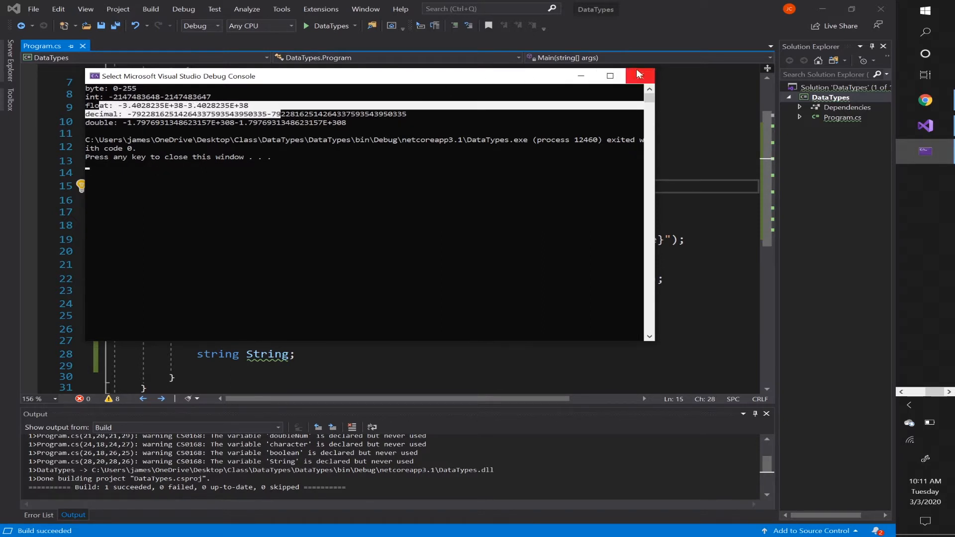
click(640, 75)
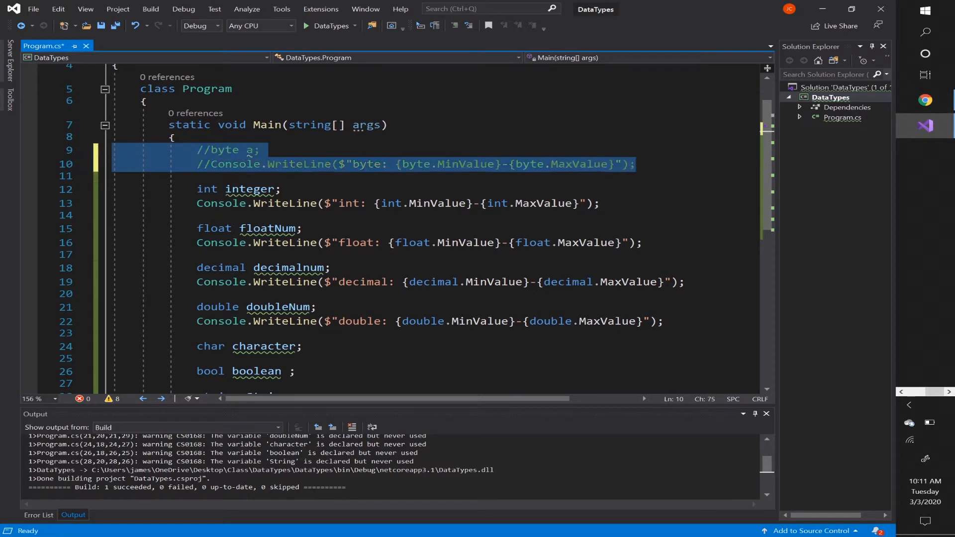
- Comment out the char and bool declarations and select the int through double lines
click(228, 189)
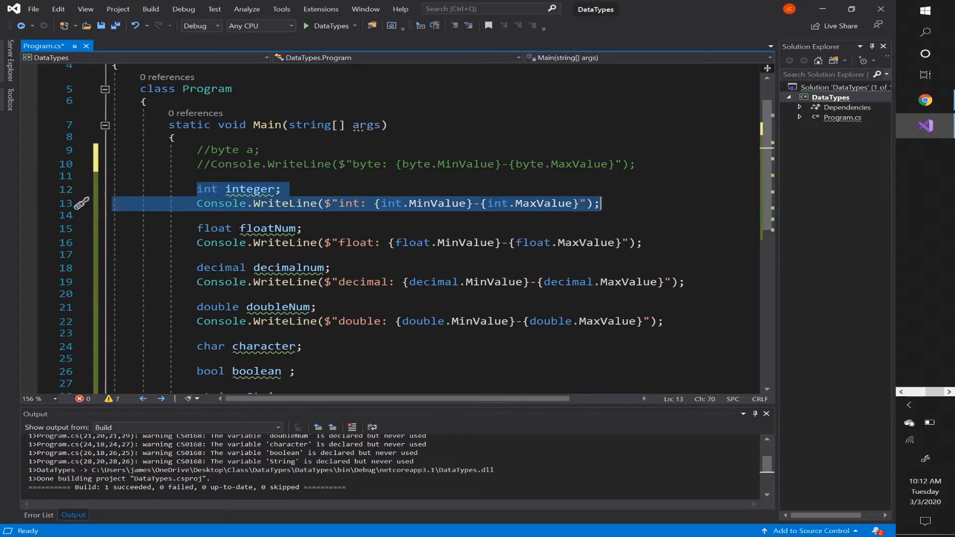
key(Ctrl+K Ctrl+C)
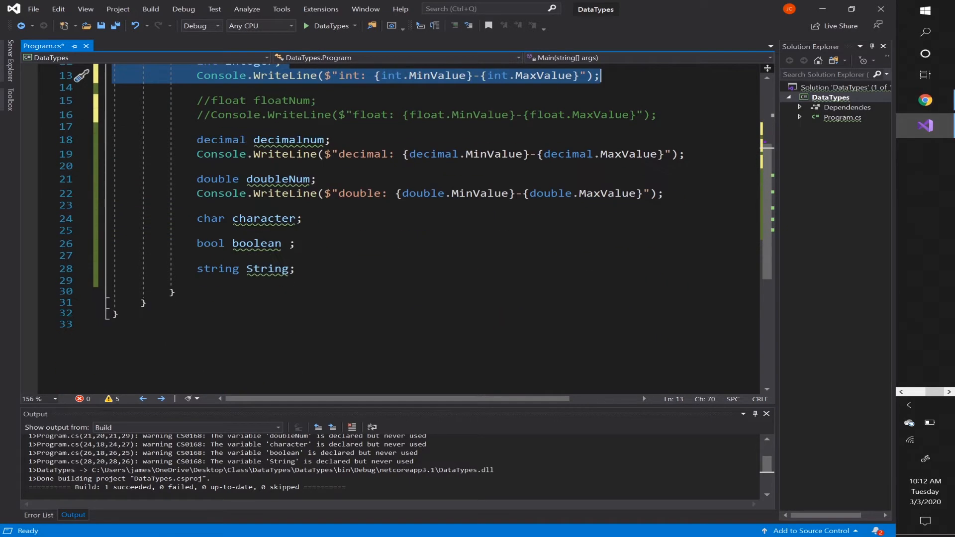
drag(196, 218, 196, 255)
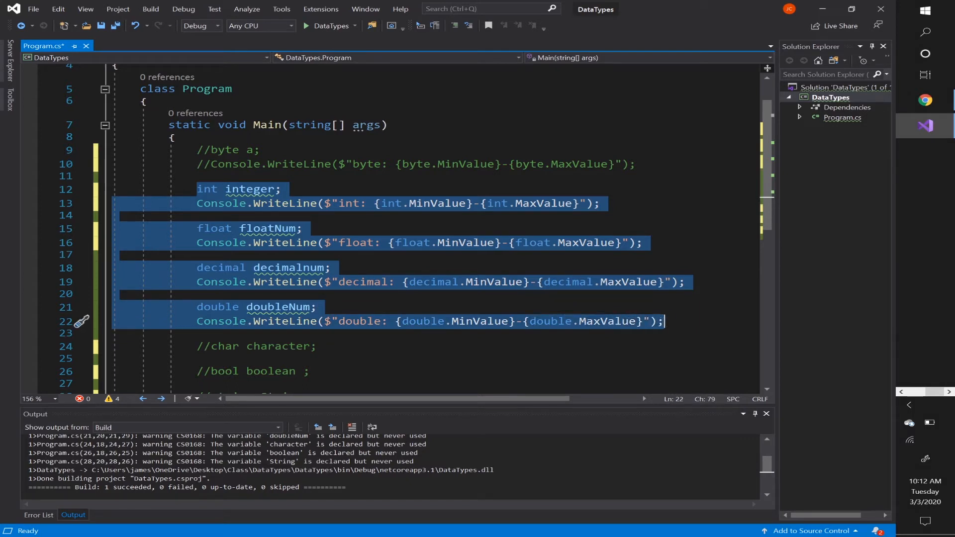
mouse_move(290, 220)
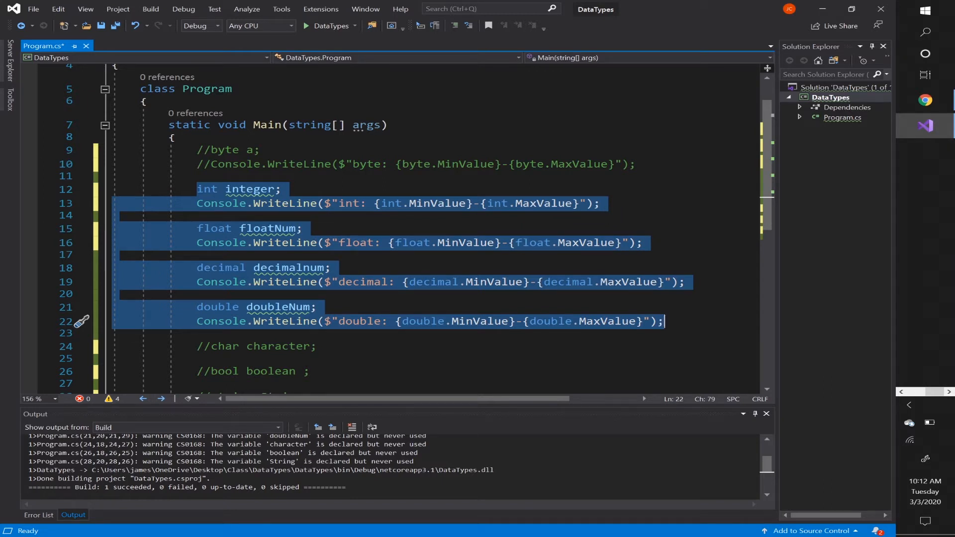
mouse_move(297, 254)
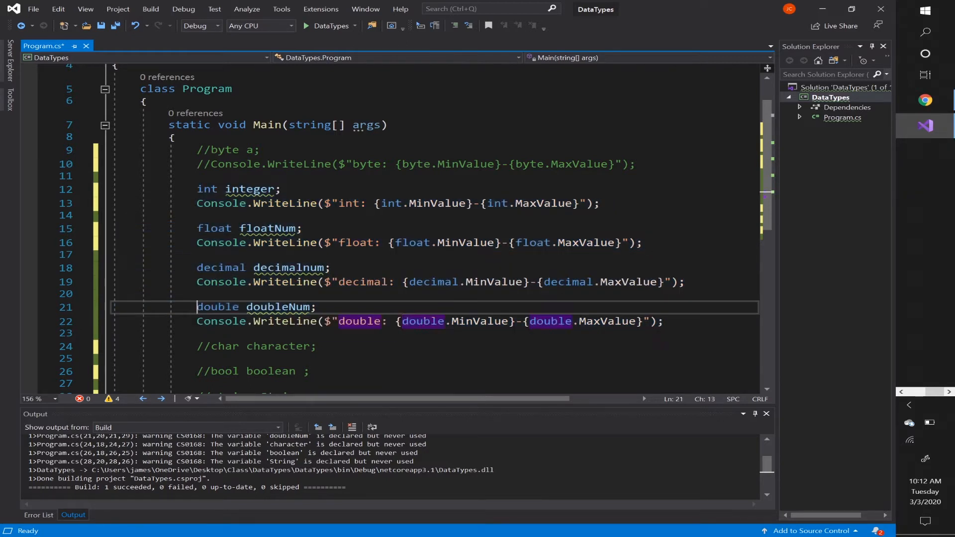
- Review the doubleNum declaration and begin assigning 10 to int integer
double_click(278, 307)
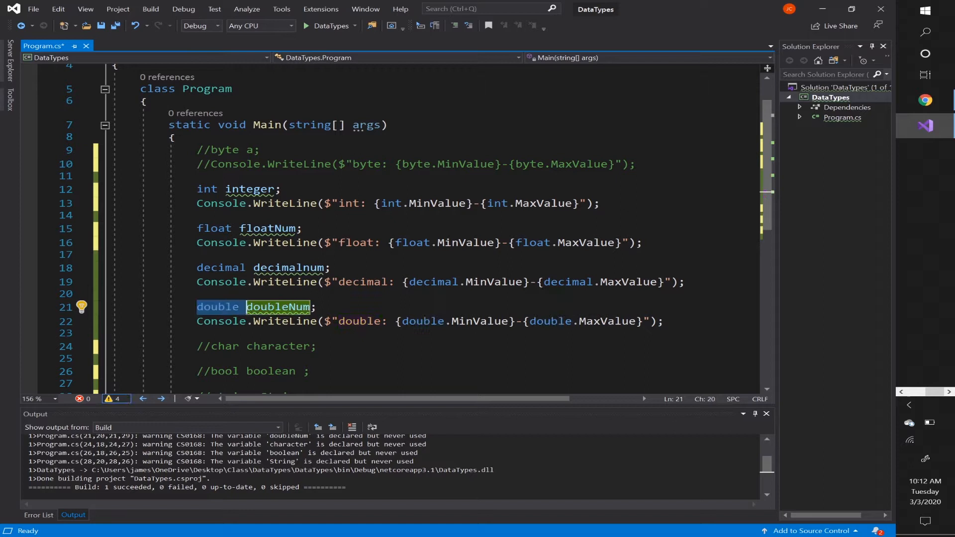
mouse_move(227, 307)
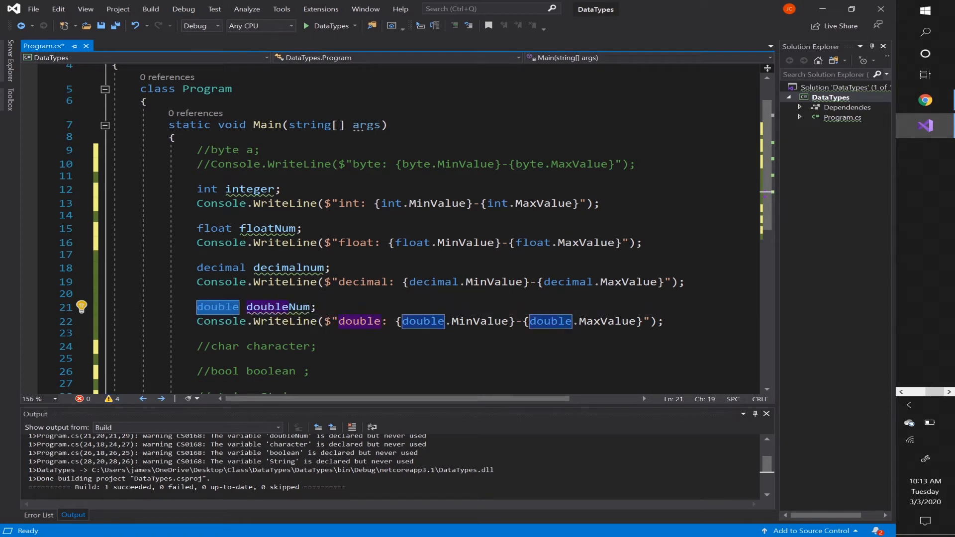
mouse_move(217, 316)
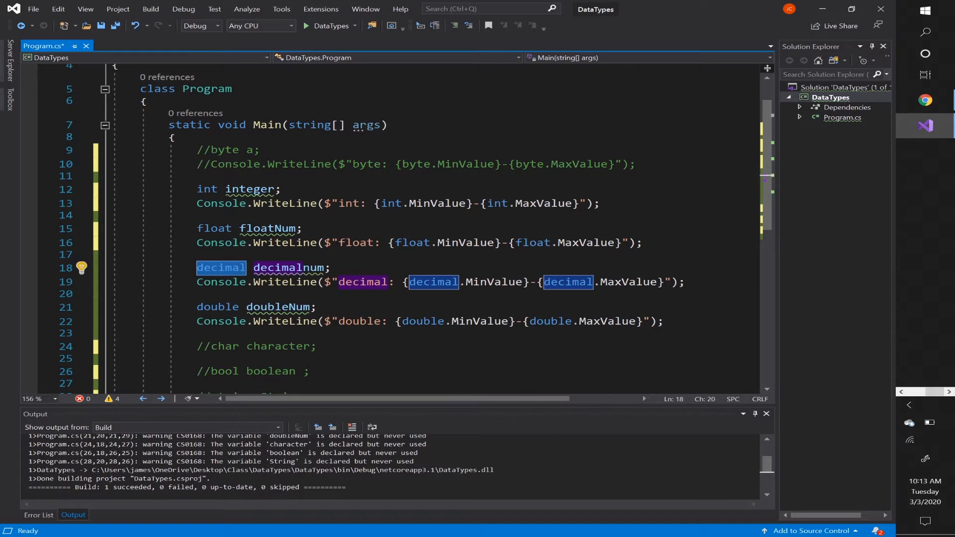
mouse_move(235, 268)
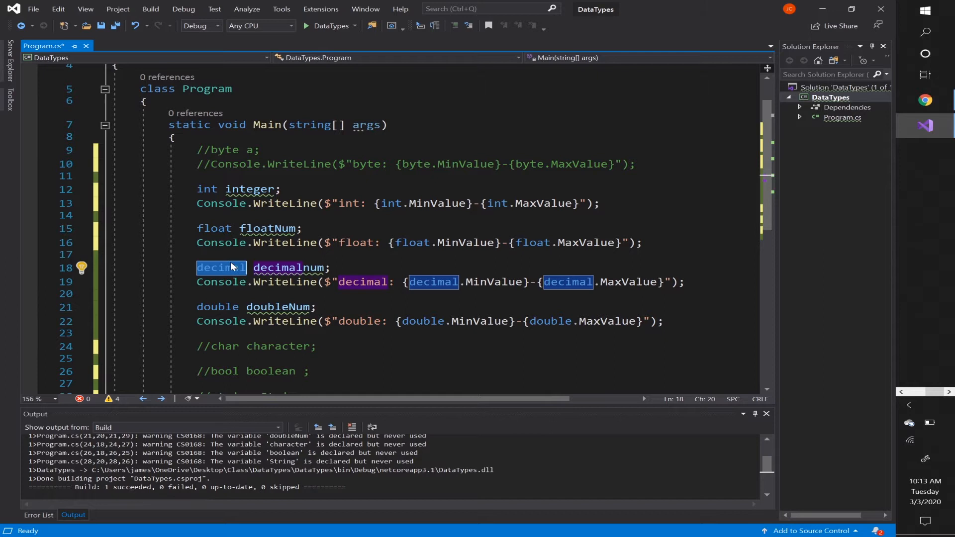
mouse_move(221, 267)
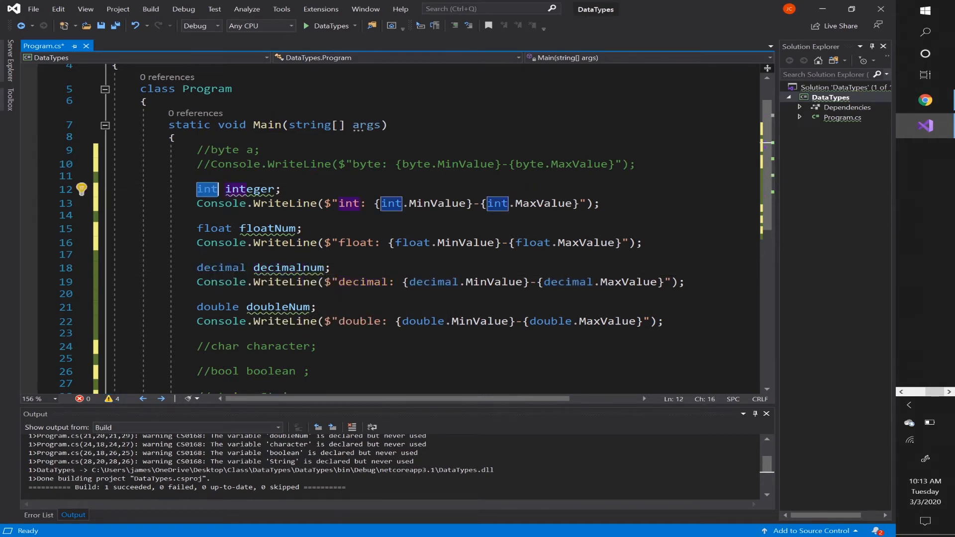
mouse_move(207, 189)
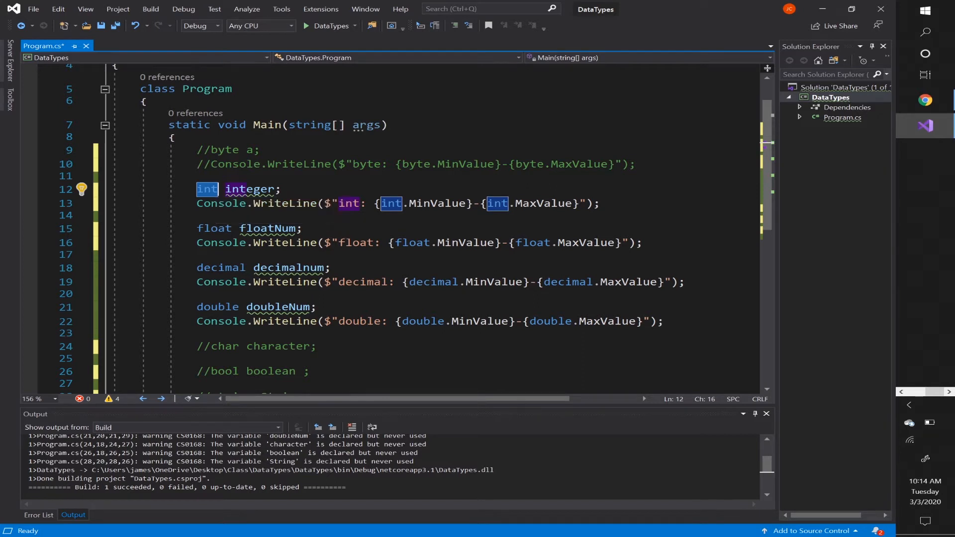
mouse_move(206, 189)
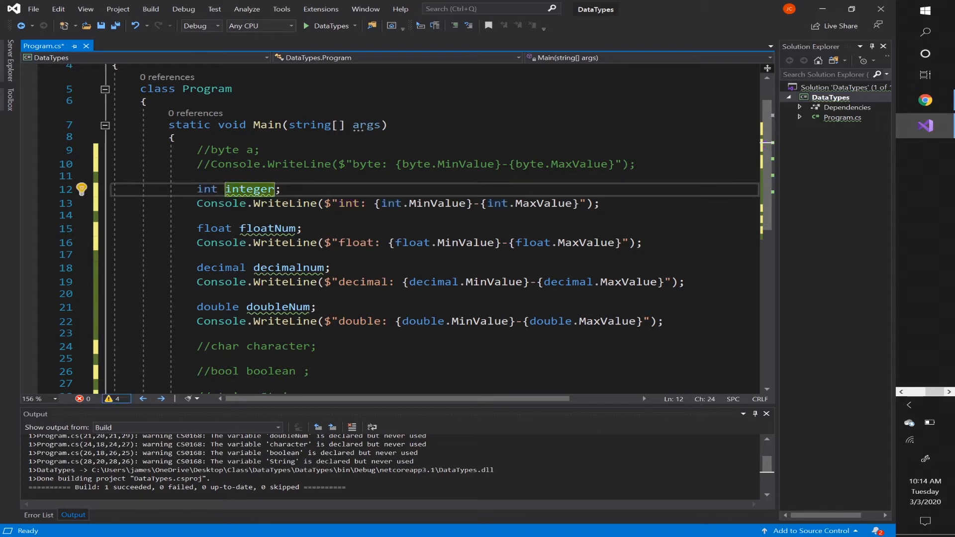
text(= 10)
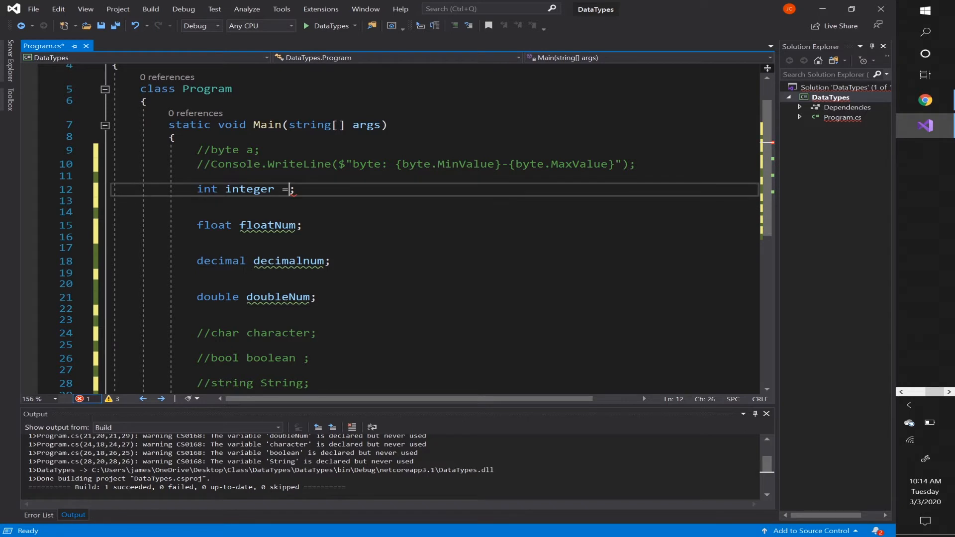
- Set integer to 10 and declare int int2 = 3 on the next line
text(10)
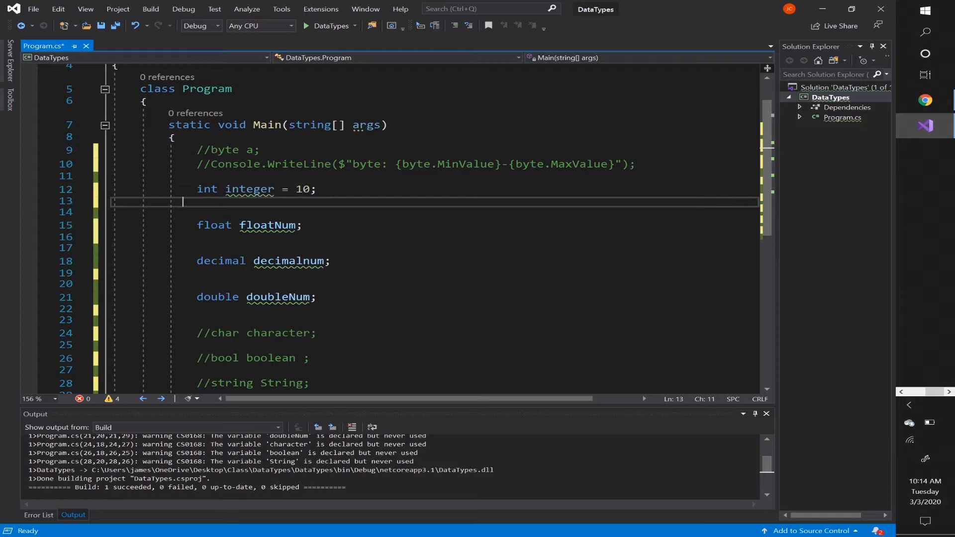
click(318, 189)
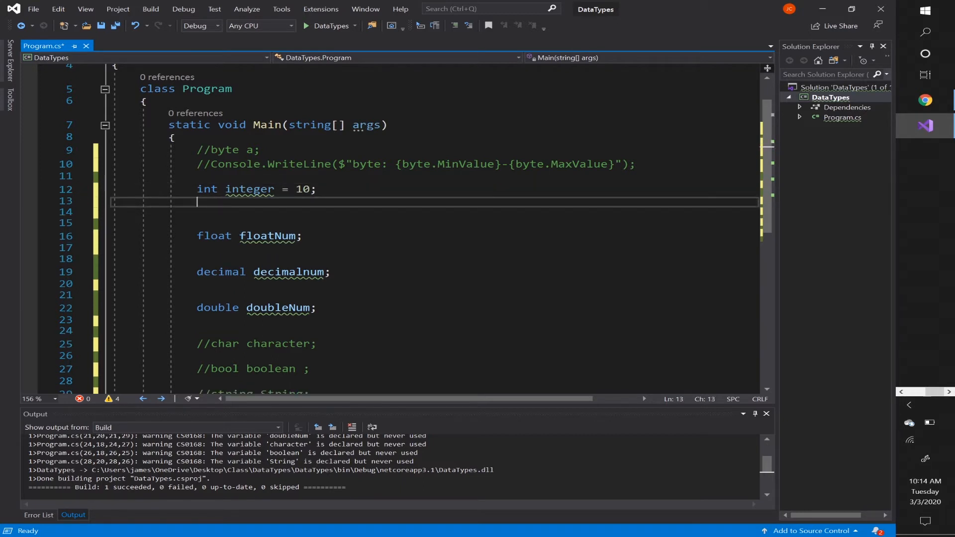
text(int)
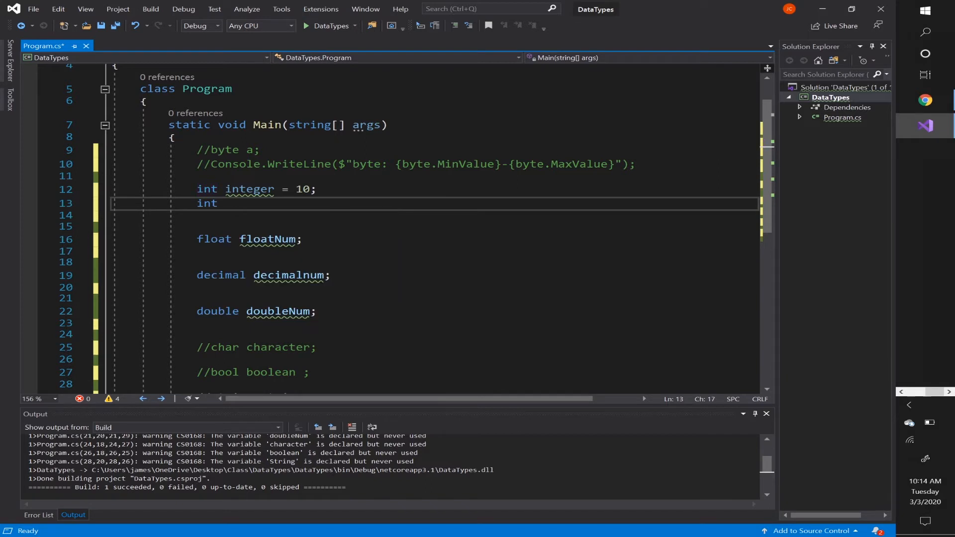
text(int2 = 3)
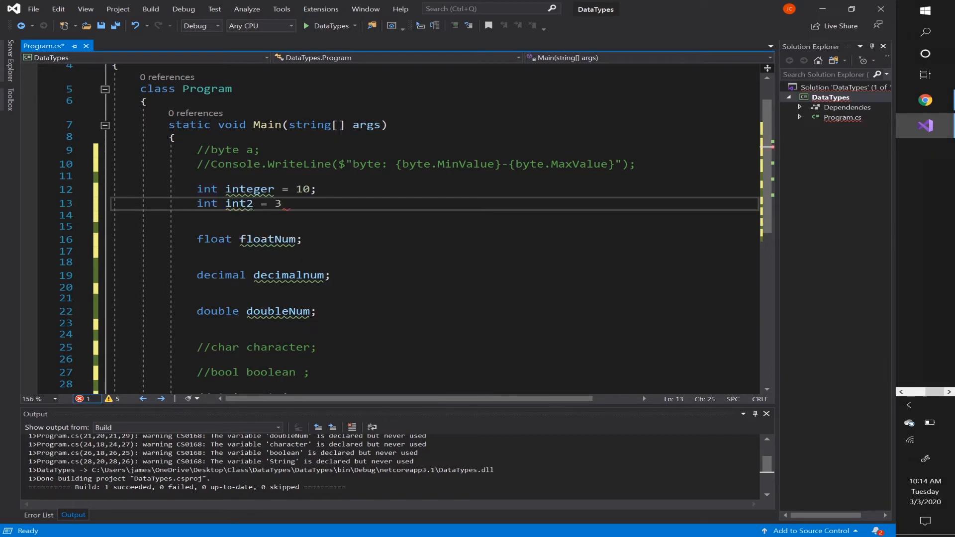
text(;)
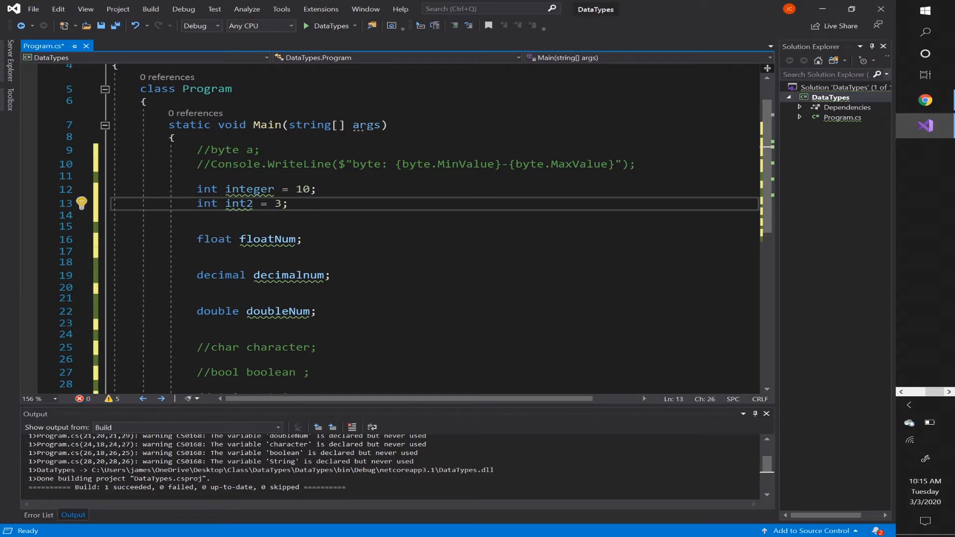
- Add Console.WriteLine(integer / int2) in place of the range printouts
text(Console.riteLi)
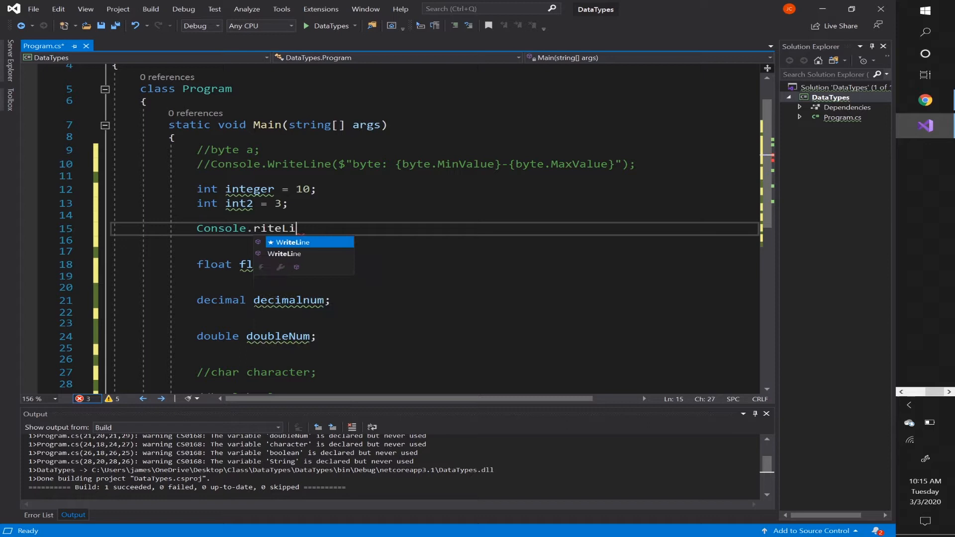
text(ne()
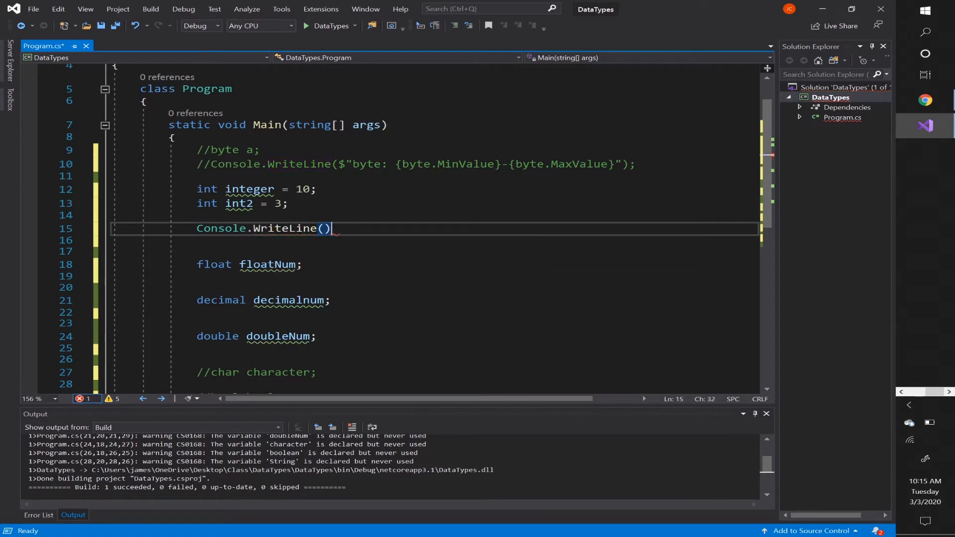
text(;)
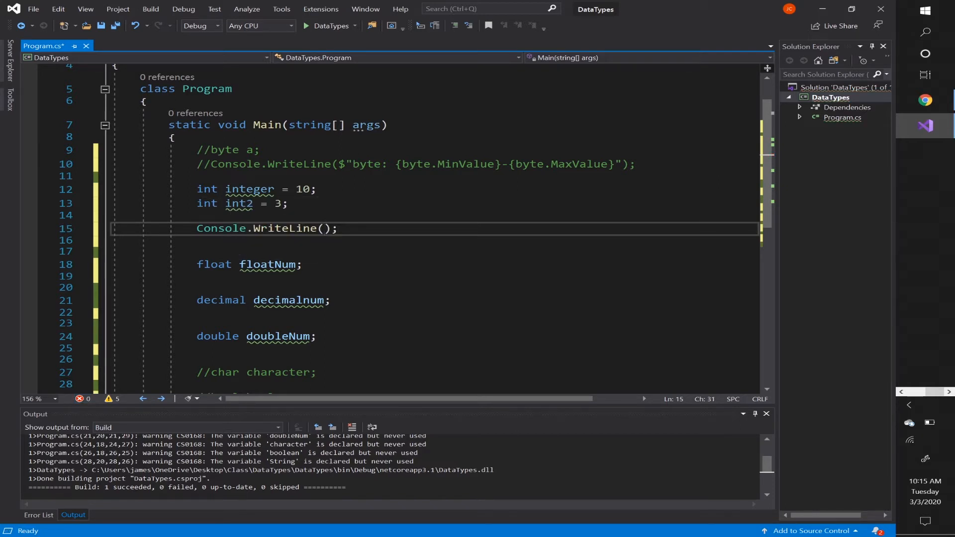
text(integer)
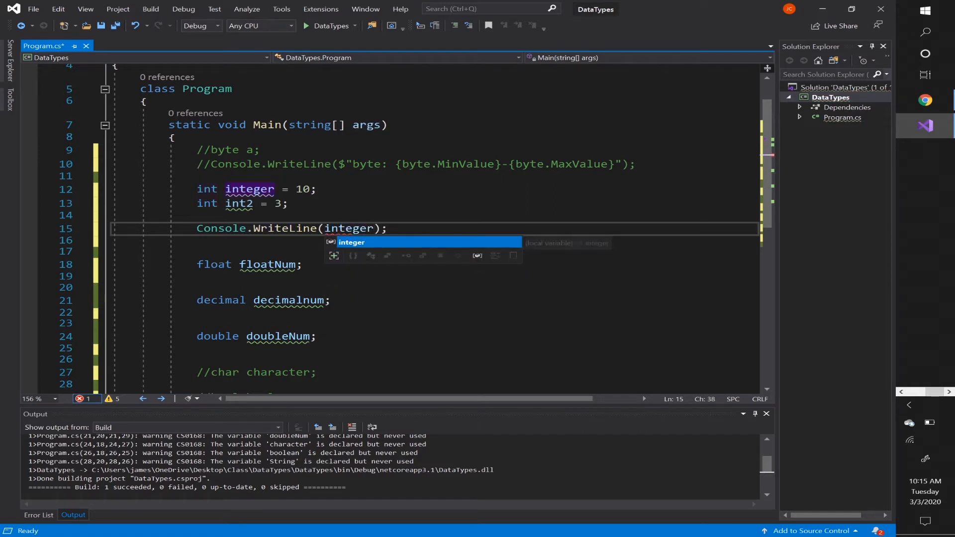
text(/ int2)
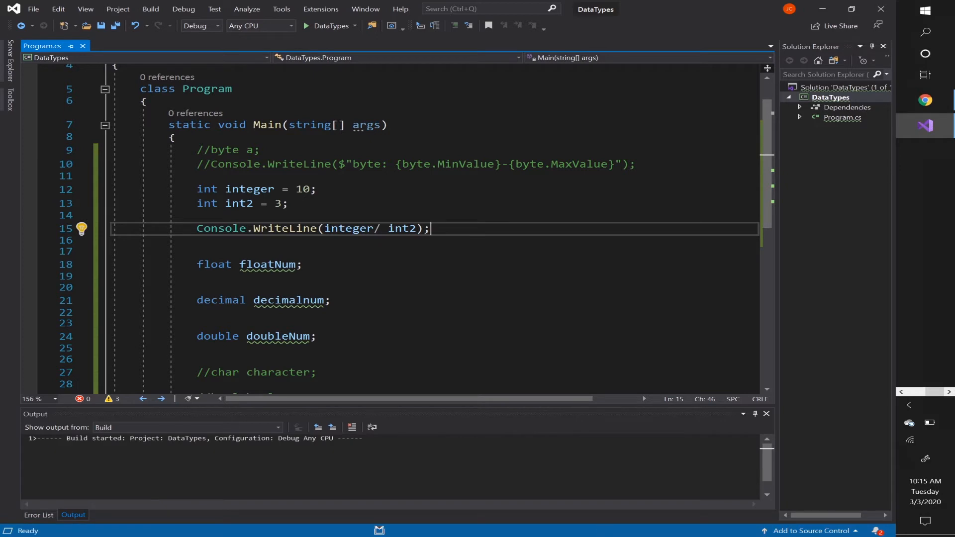
- Build and run the program, showing 3 as the integer result of 10 / 3
click(306, 26)
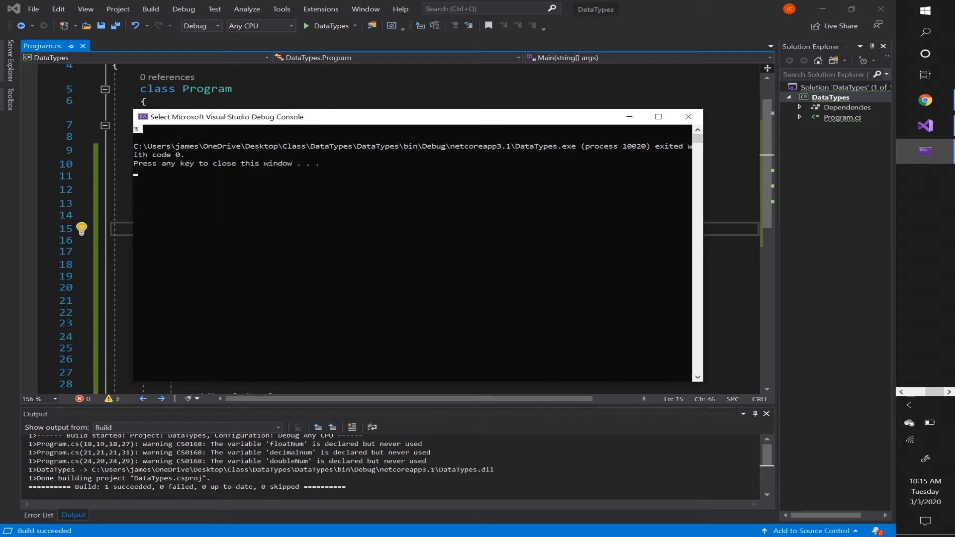
mouse_move(688, 116)
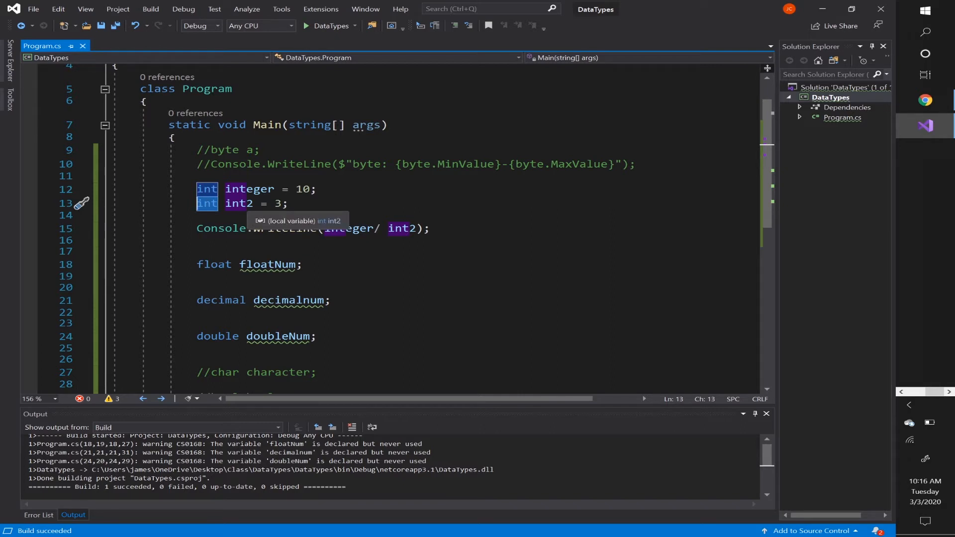
- Change int2's type to decimal via IntelliSense and run the program
text(de)
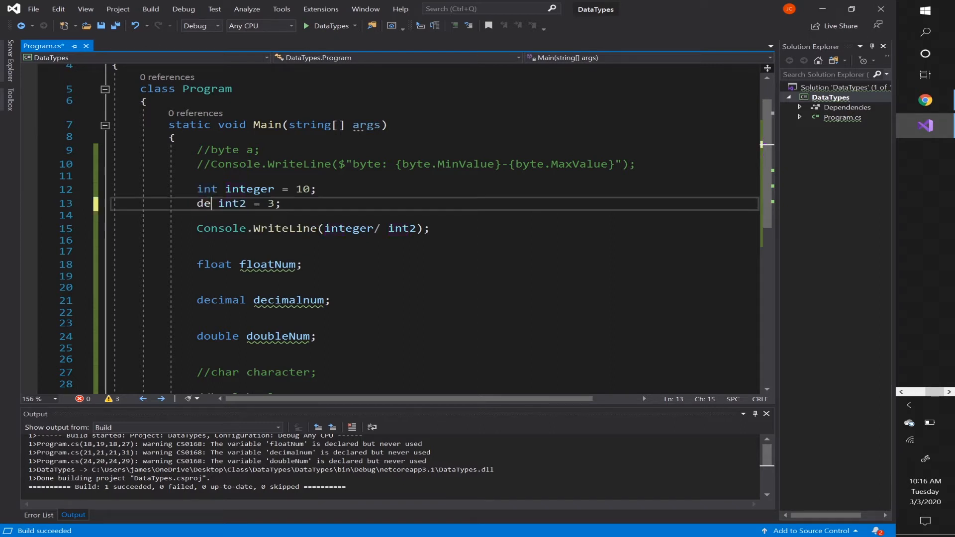
text(ci)
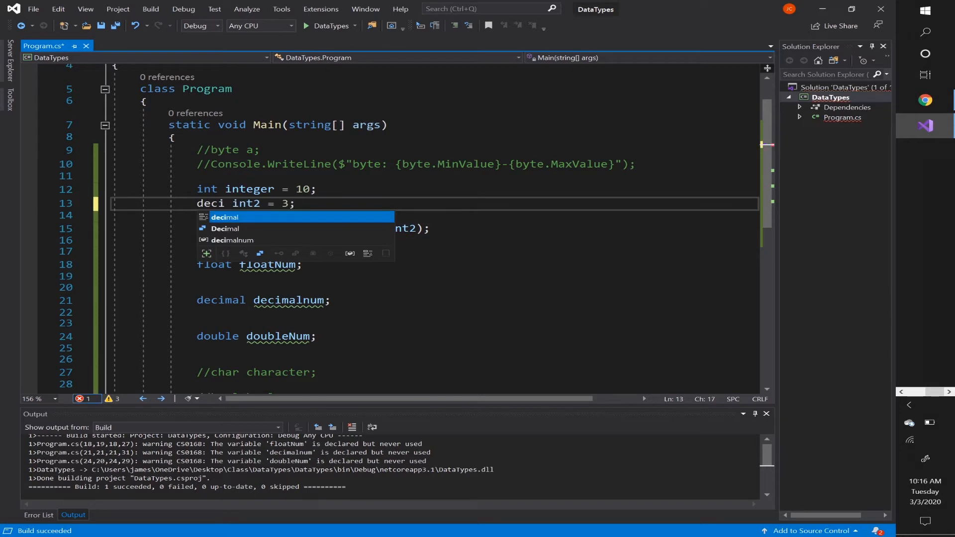
text(ma)
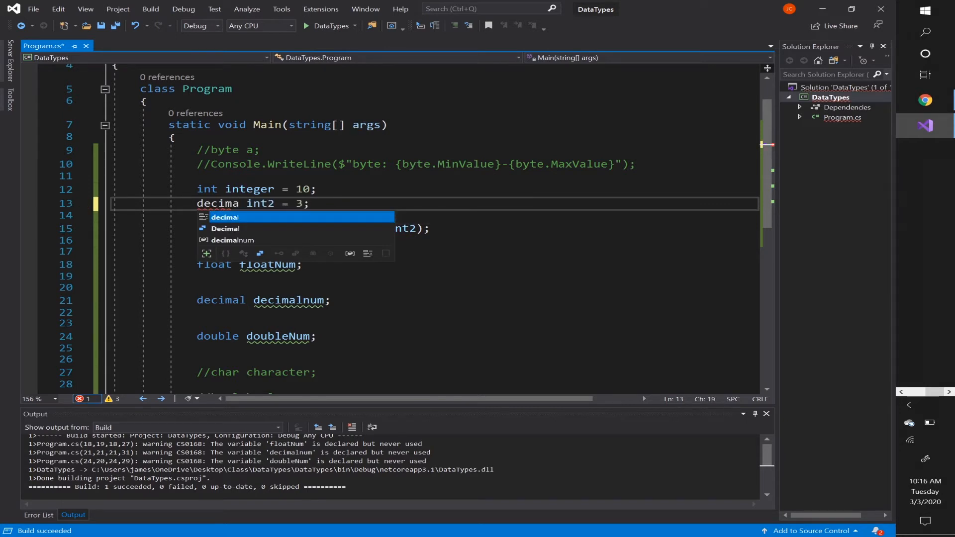
key(Tab)
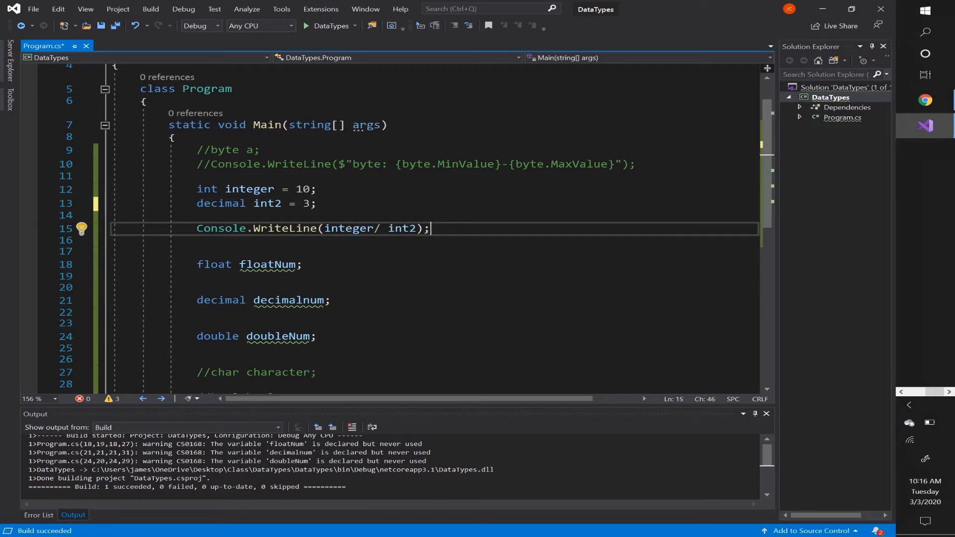
click(305, 26)
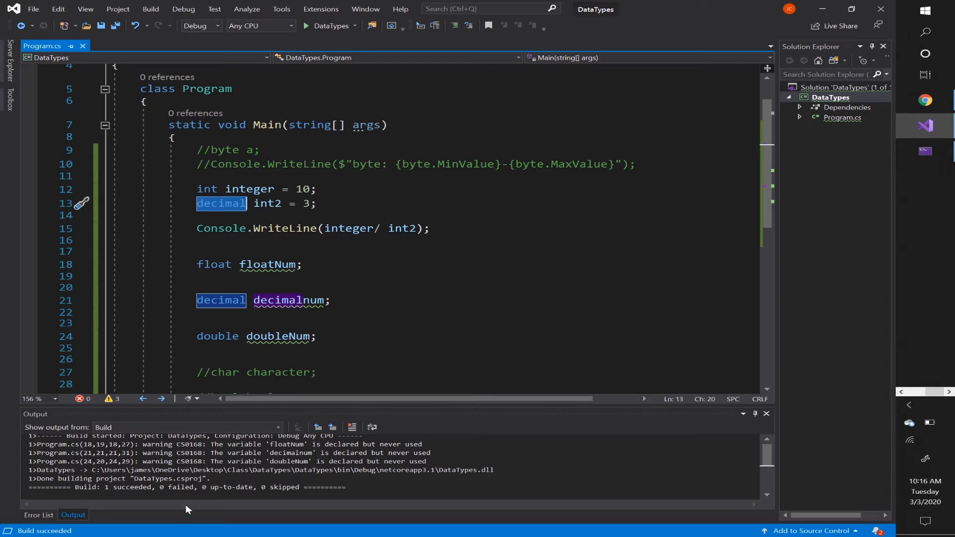
mouse_move(239, 212)
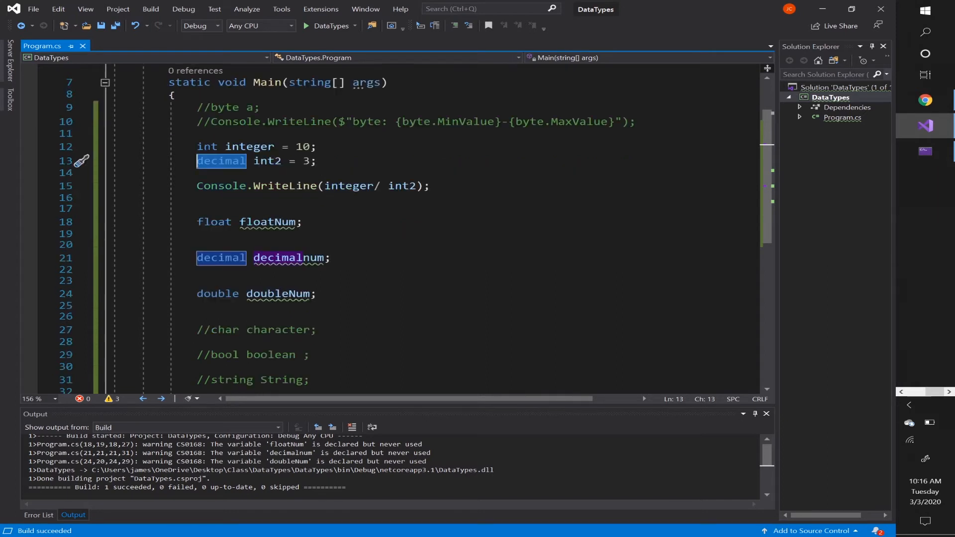
- Run the program again and select the int through double declaration lines
scroll(down, 3)
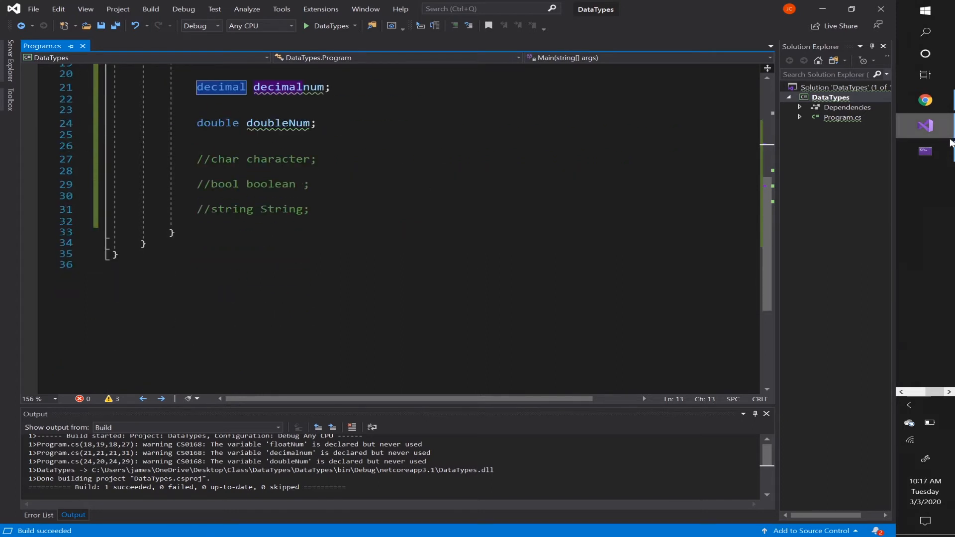
click(305, 25)
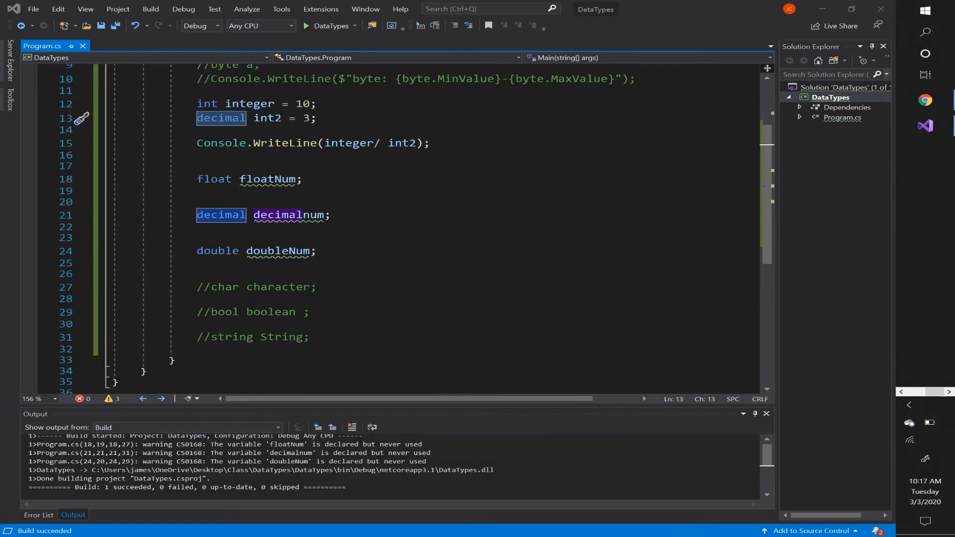
drag(196, 103, 316, 250)
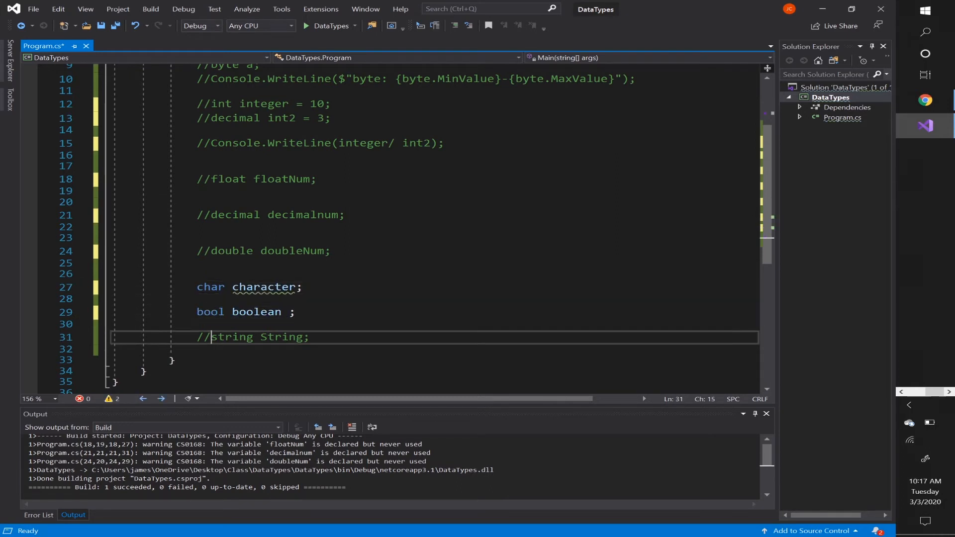
- Uncomment the string declaration, rename it firstName and assign "Jamesly"
key(Delete)
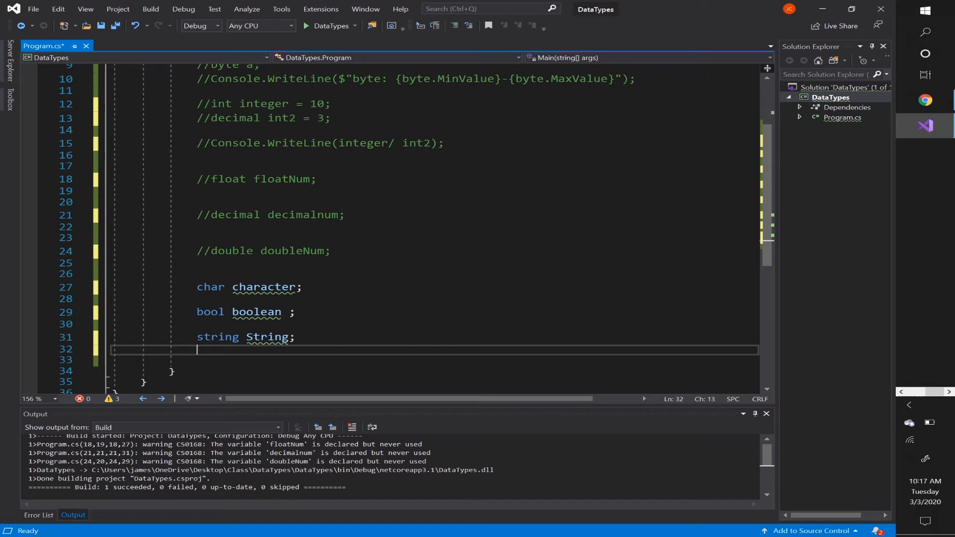
double_click(268, 337)
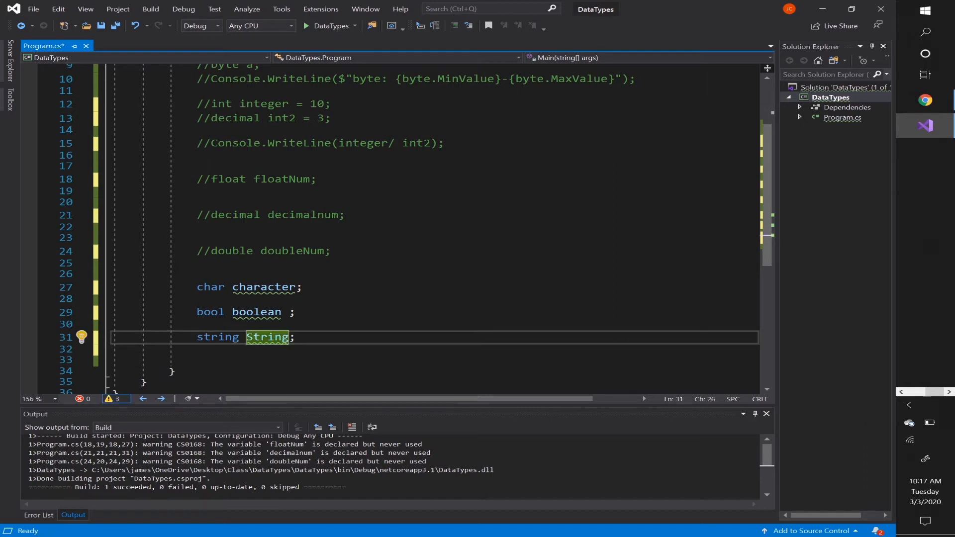
text(= "")
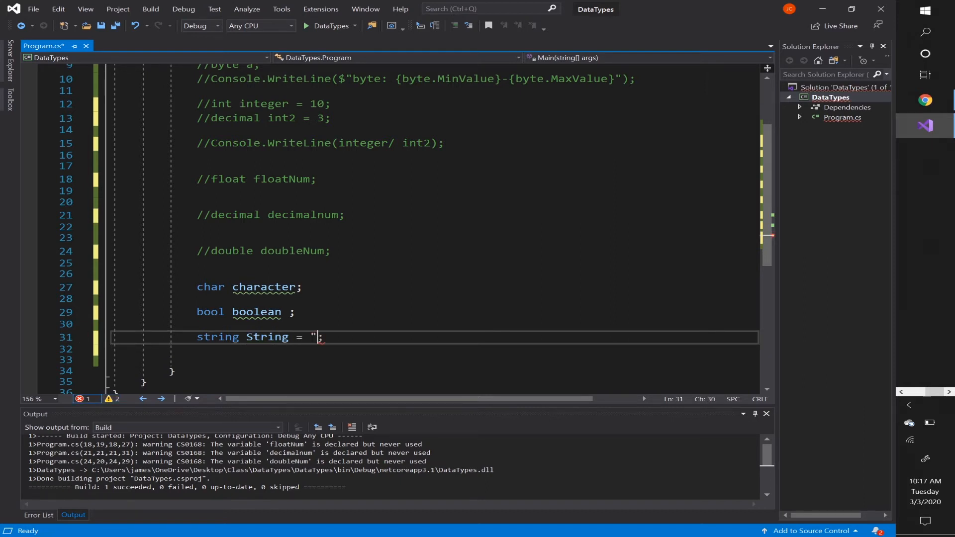
text(")
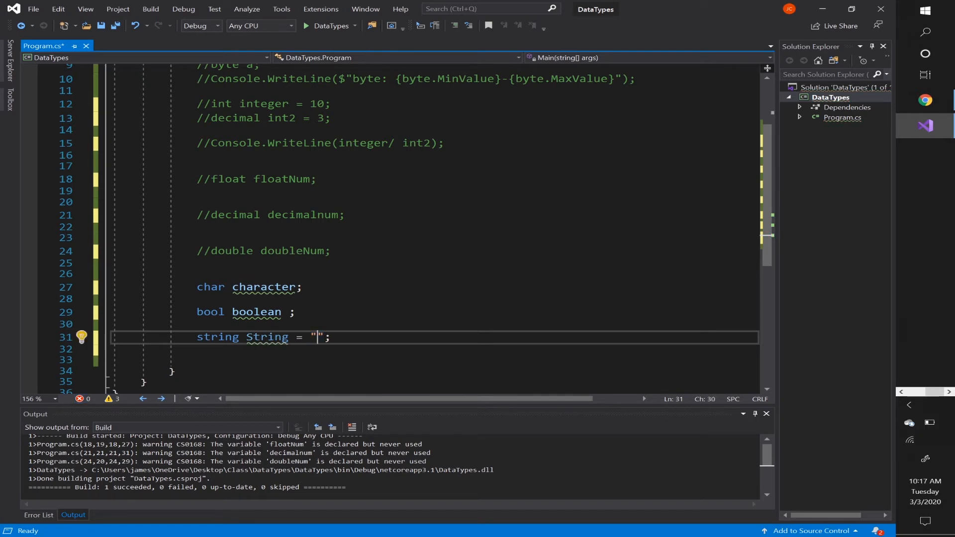
text(Jamesly)
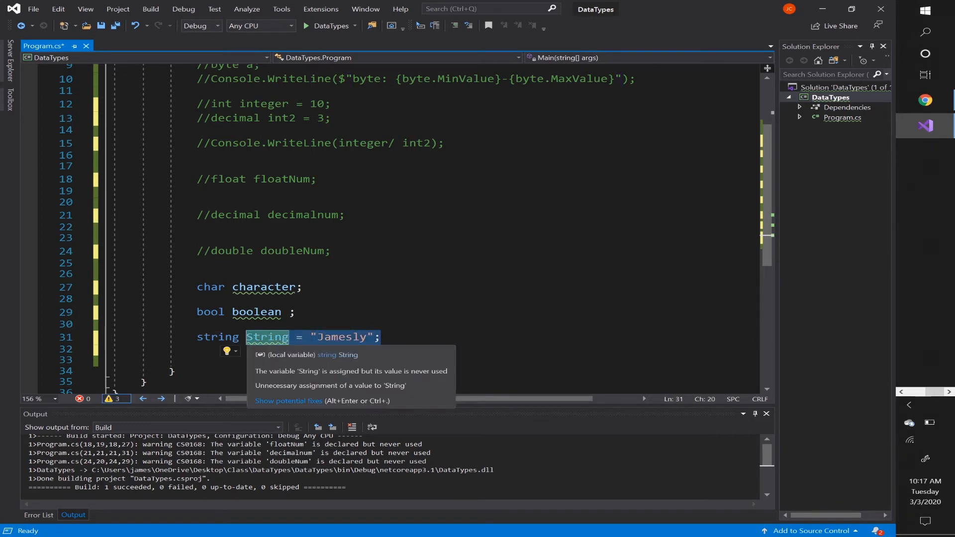
text(firstName)
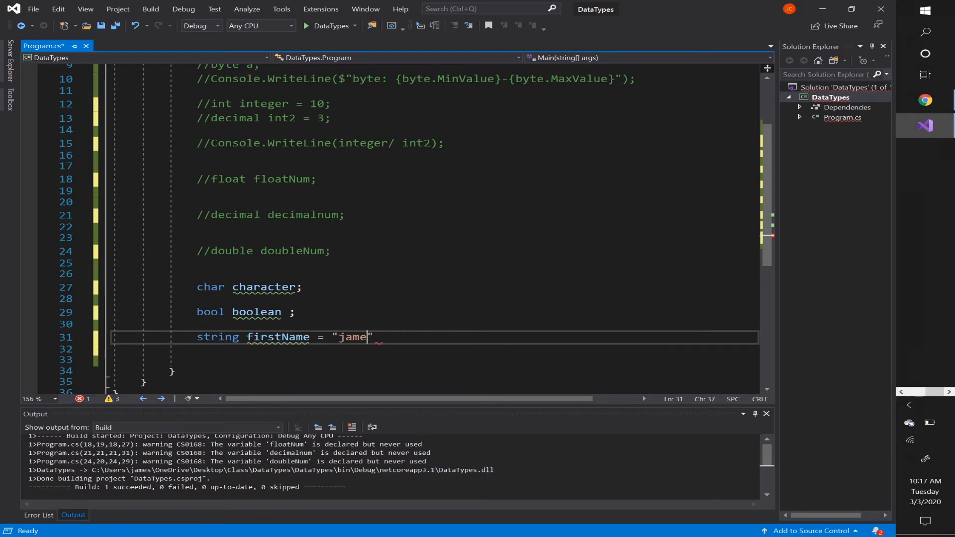
text(sly;)
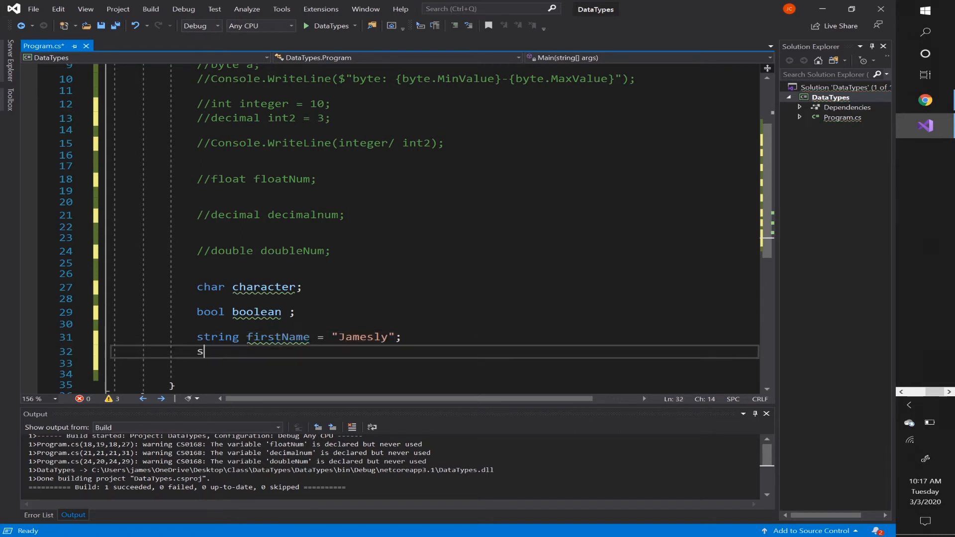
- Declare string lastName = "Celestin" beneath the firstName line
text(tring last)
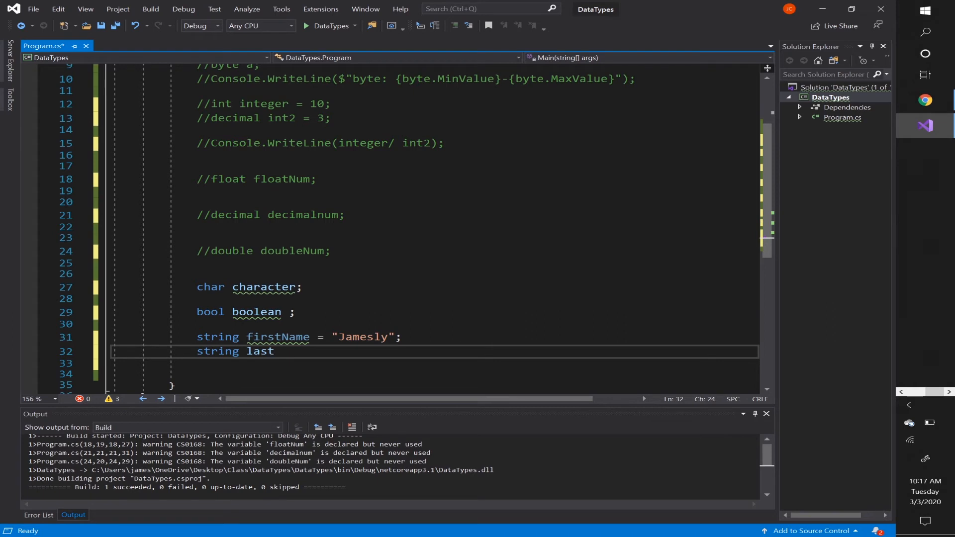
text(Name =)
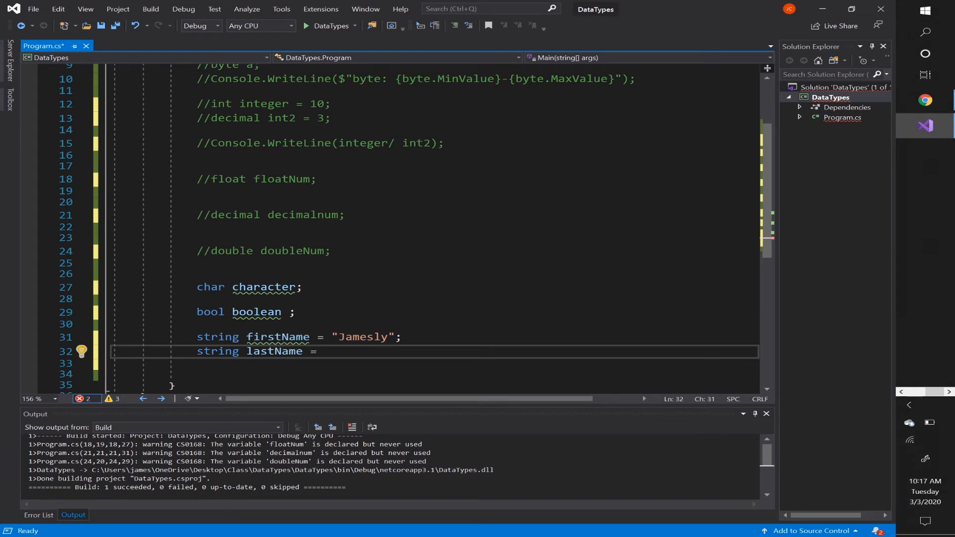
text("")
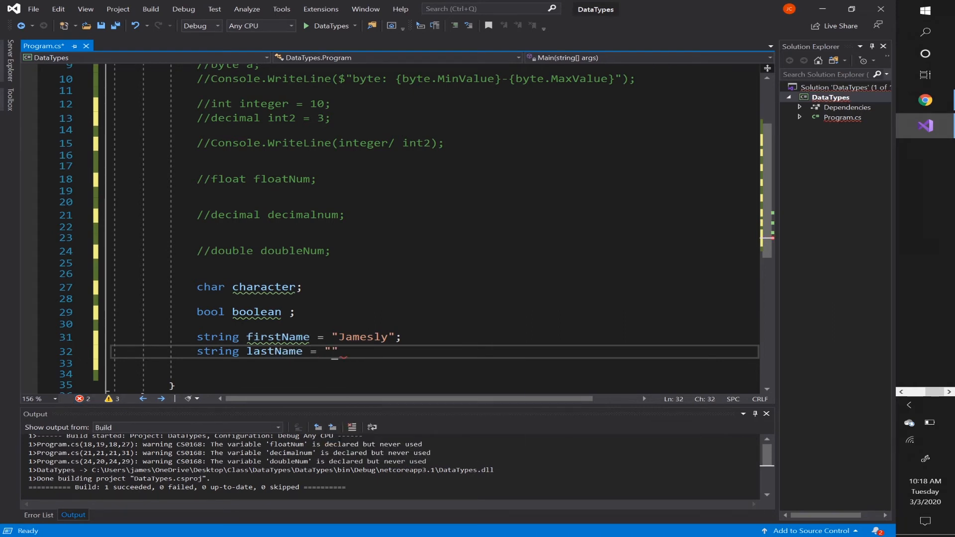
text(;)
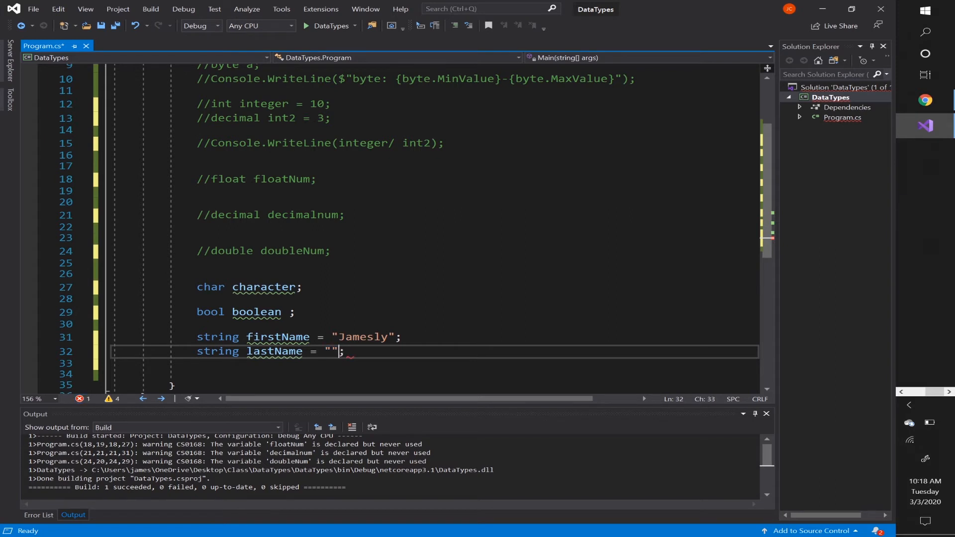
text(Celestin)
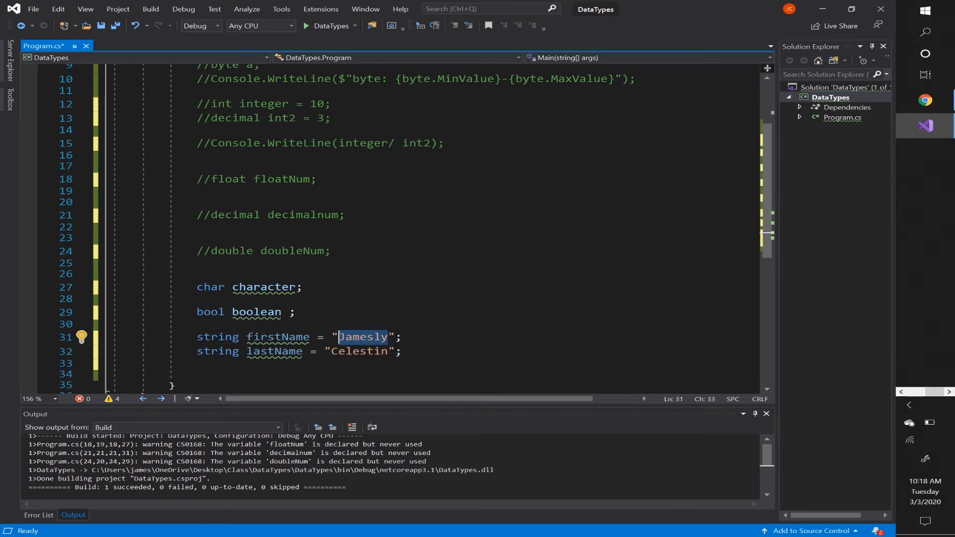
- Try 89903 as firstName's value, restore "Jamesly", and begin a third string
text(8990)
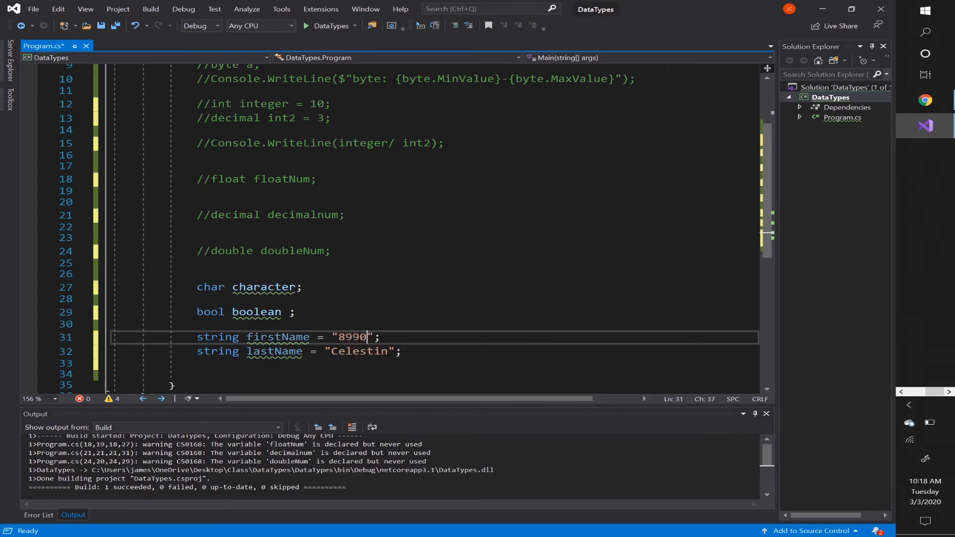
text(3)
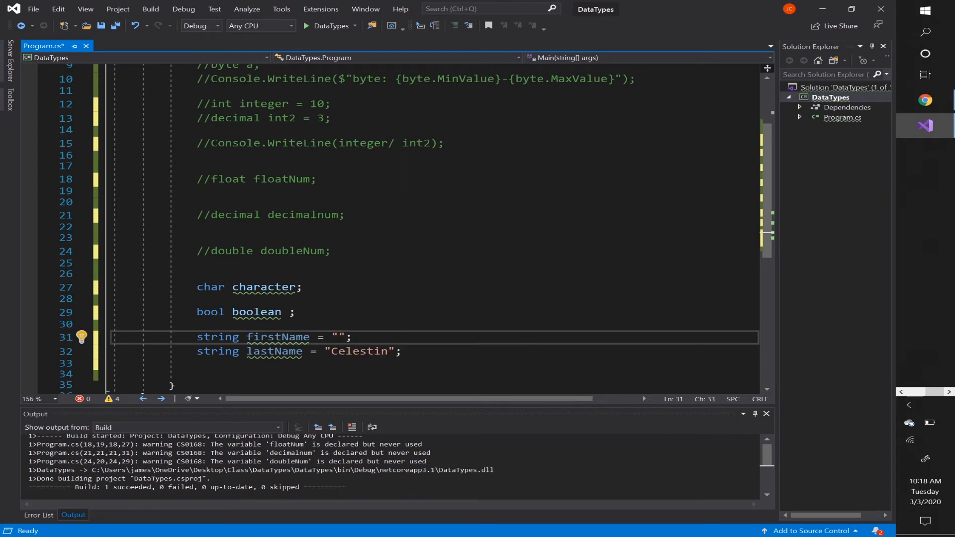
text(89903)
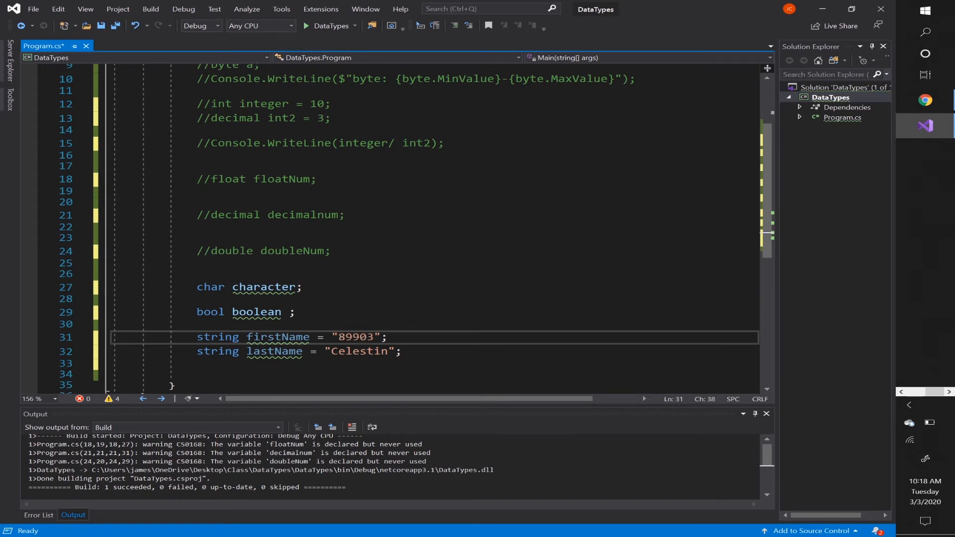
text(Jamesly)
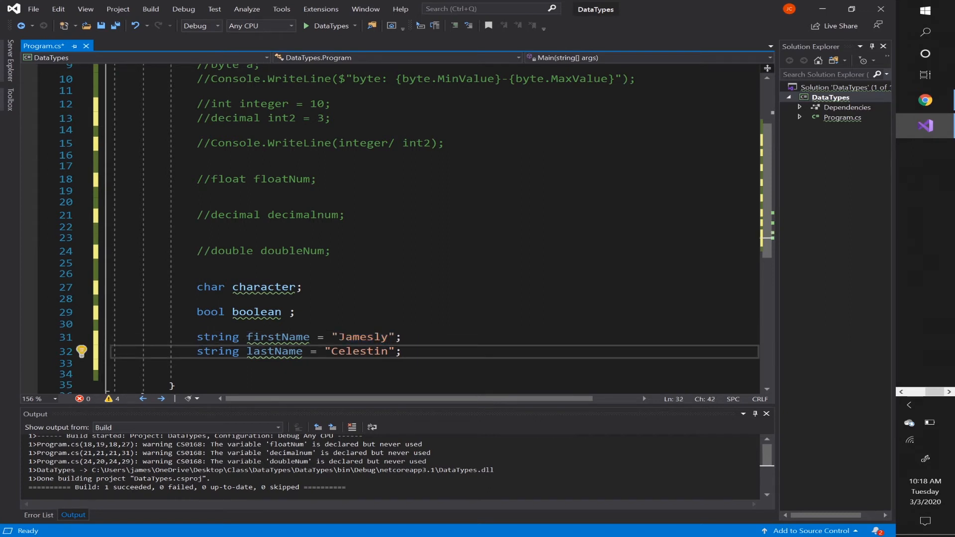
text(string p)
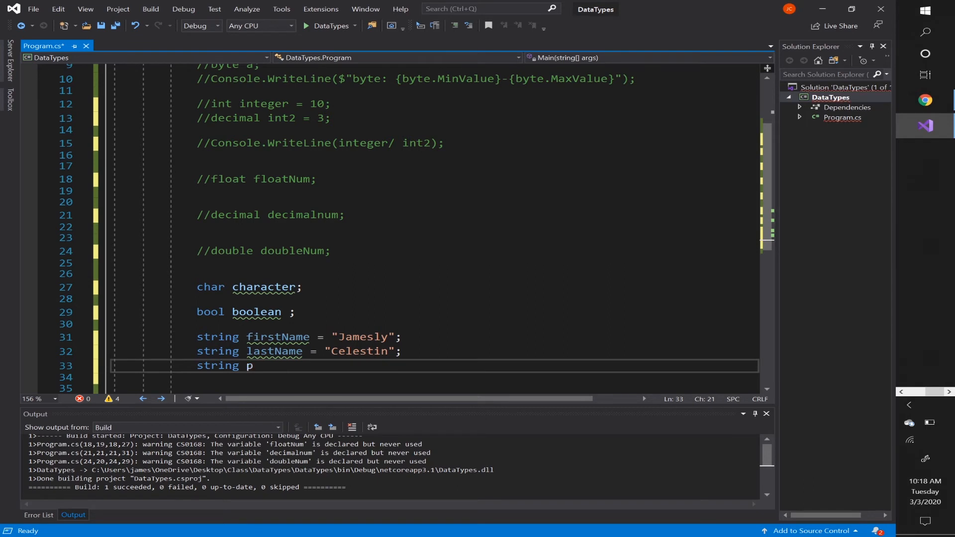
text(honeNumber)
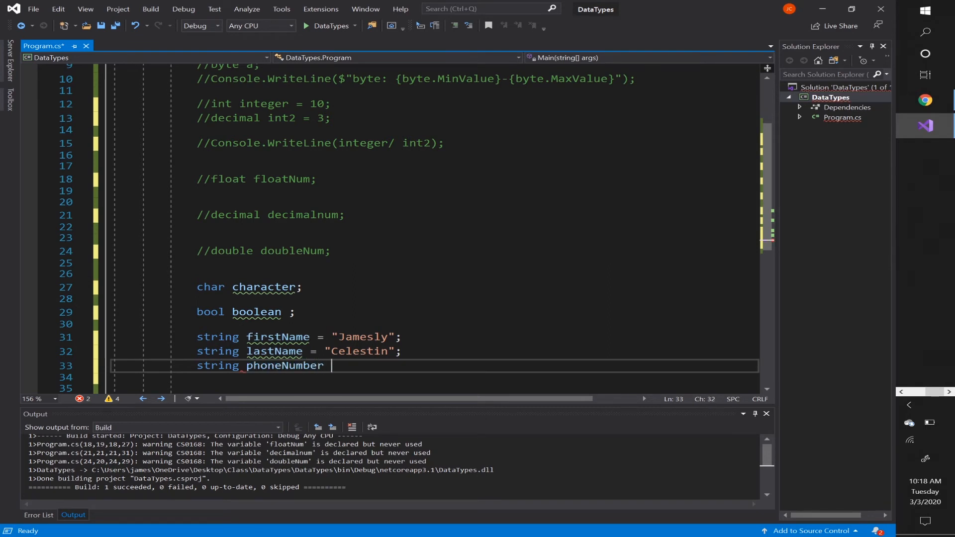
text(= "")
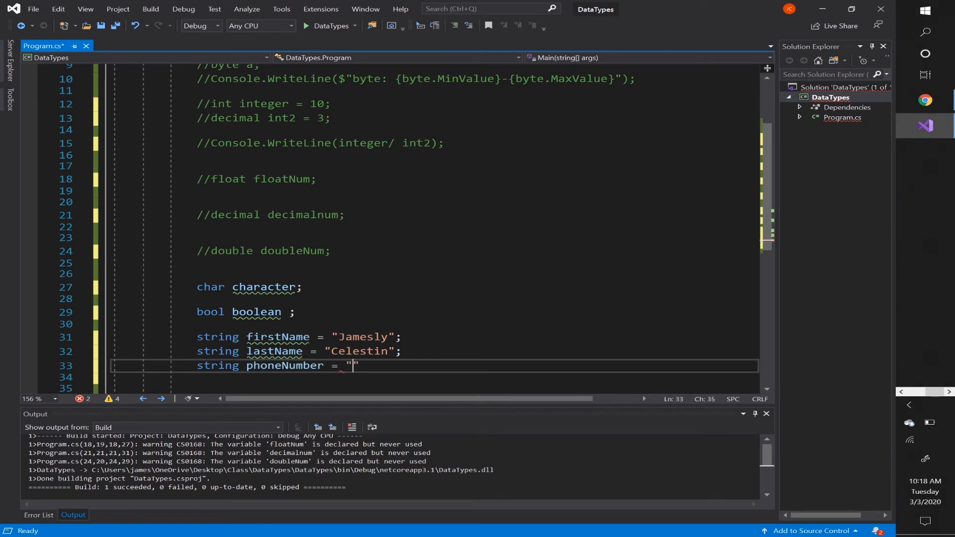
text(555-*555)
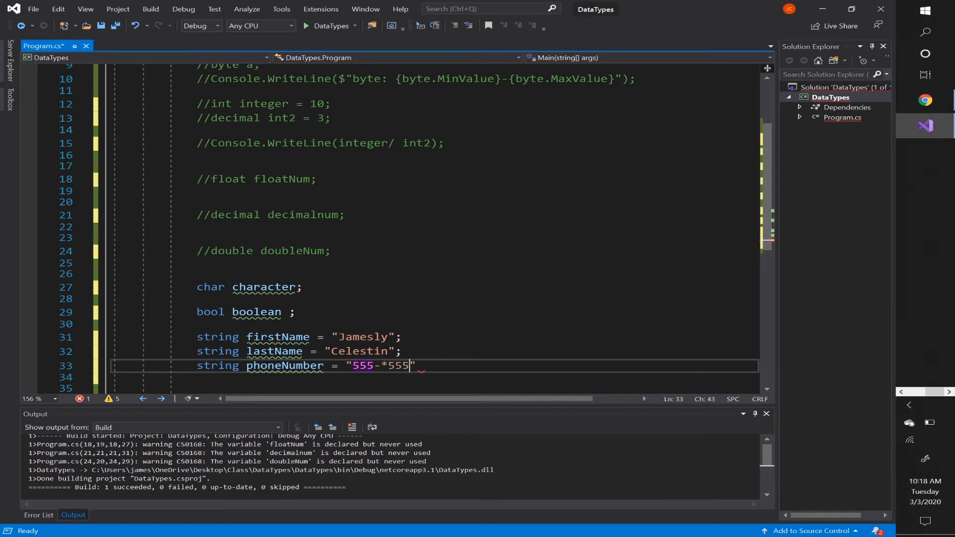
key(Backspace)
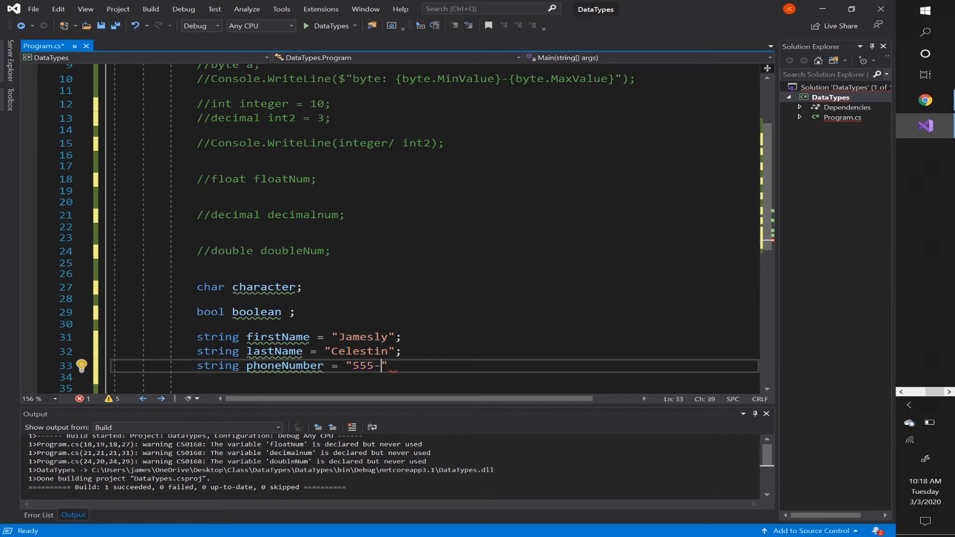
text(555-5555)
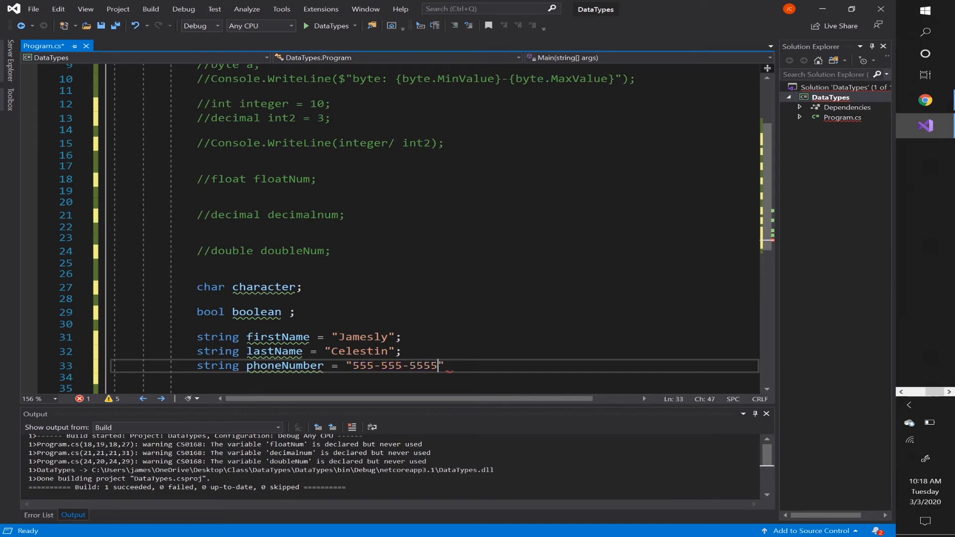
text(;)
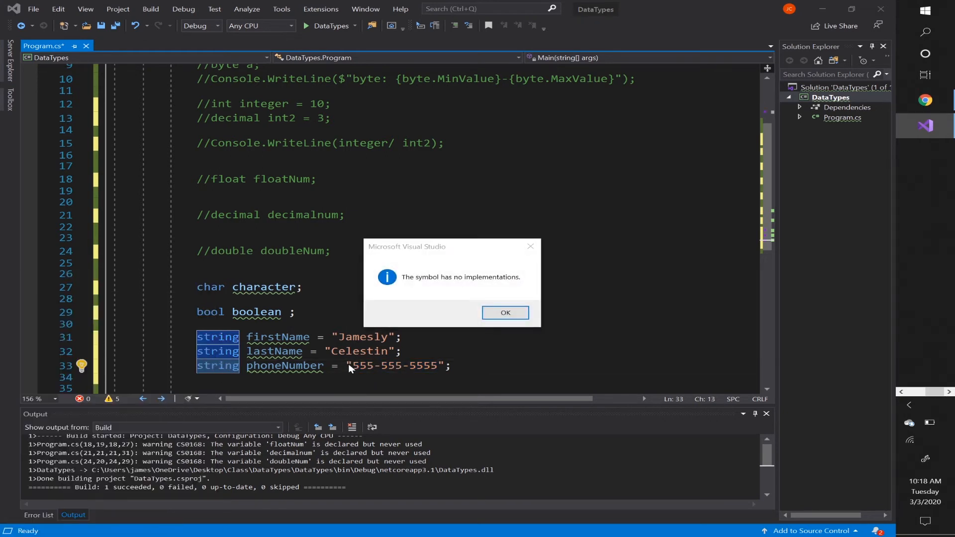
click(506, 312)
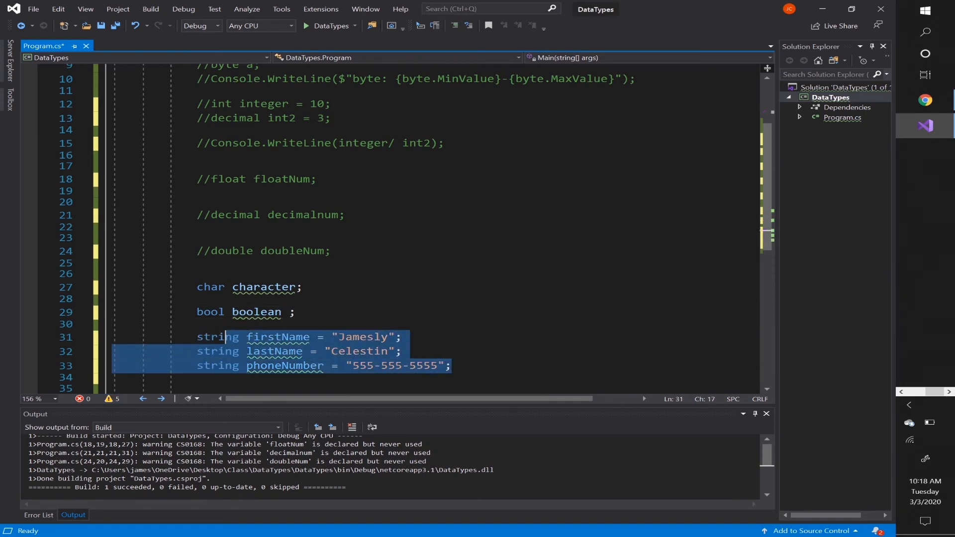
- Comment out the three string declarations and assign true to bool boolean
key(Ctrl+K Ctrl+C)
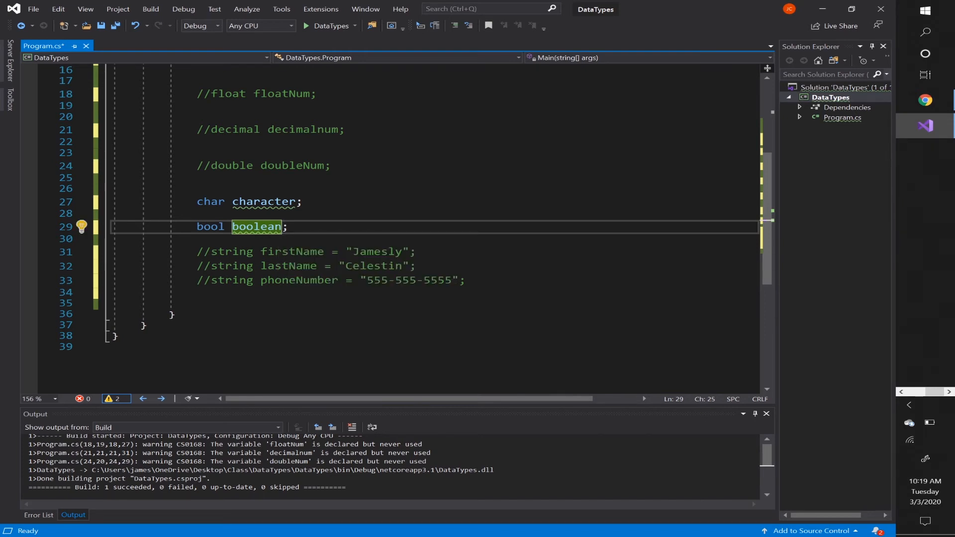
text(= true;)
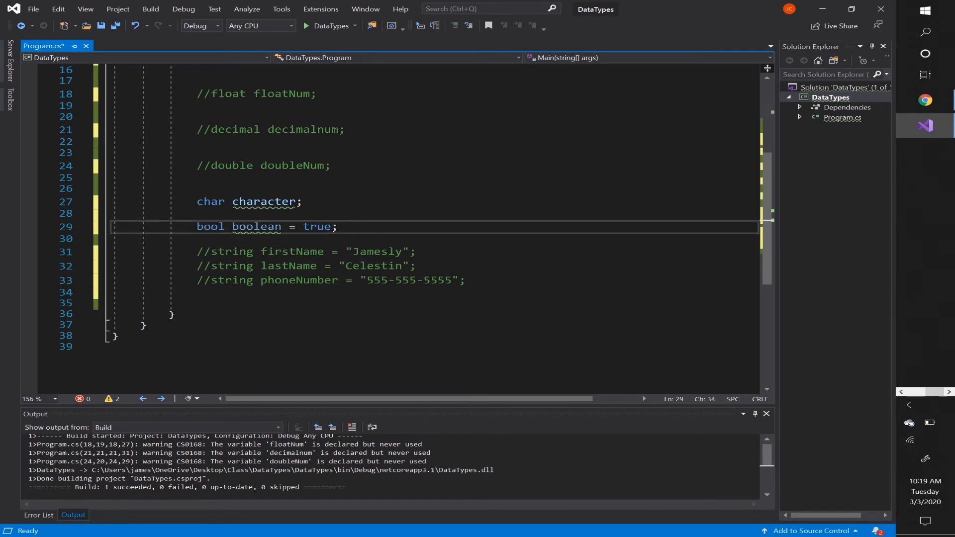
- Print boolean with Console.WriteLine(boolean), see True, then change its value to false
text(C)
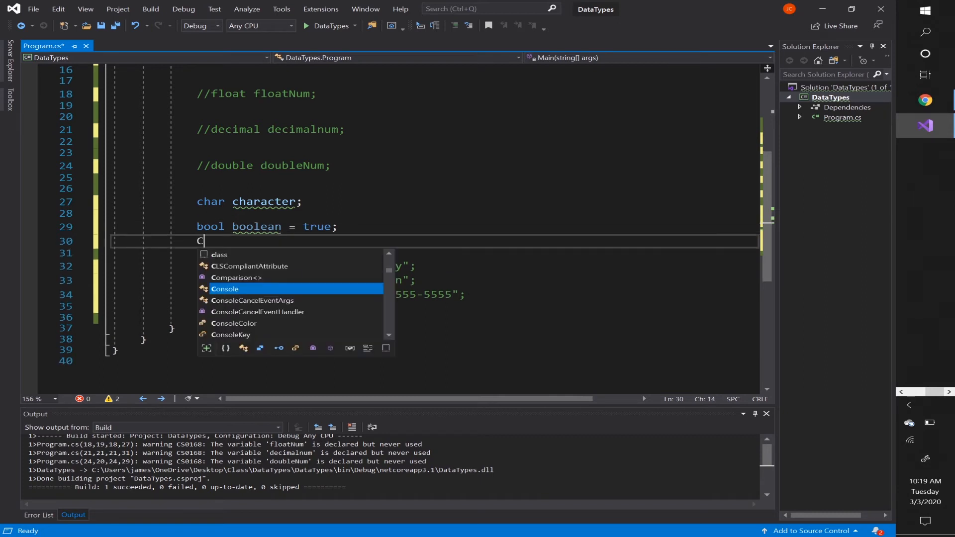
text(onsole.WriteLine()')
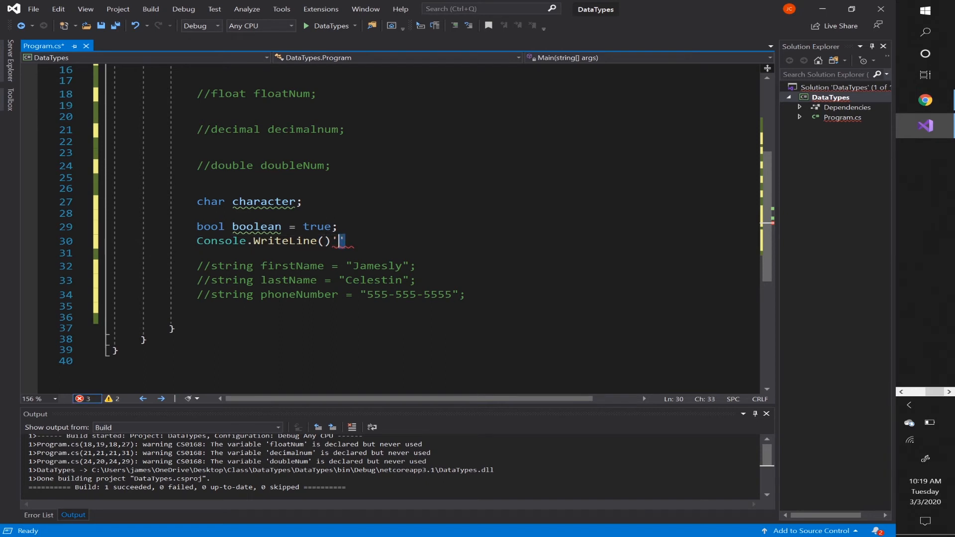
key(Backspace)
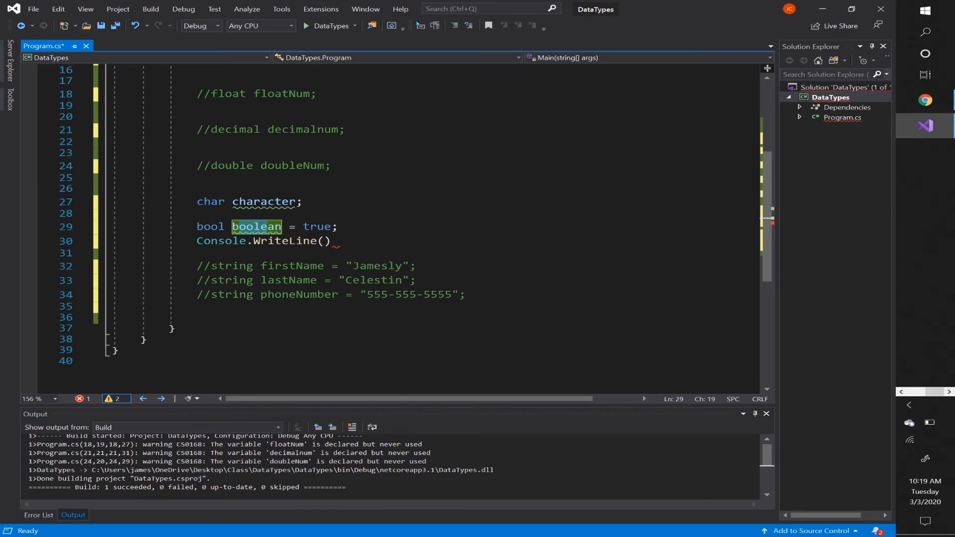
text(boolean)
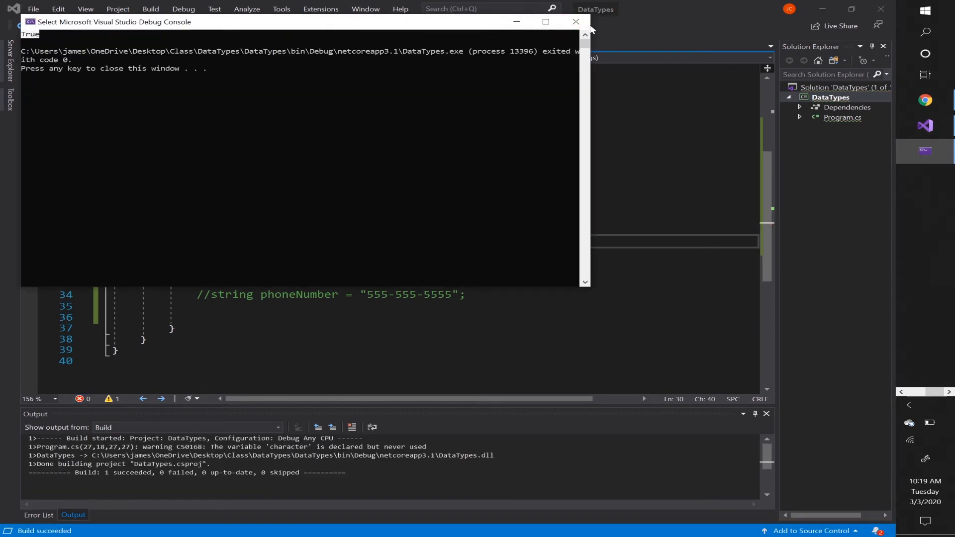
click(575, 21)
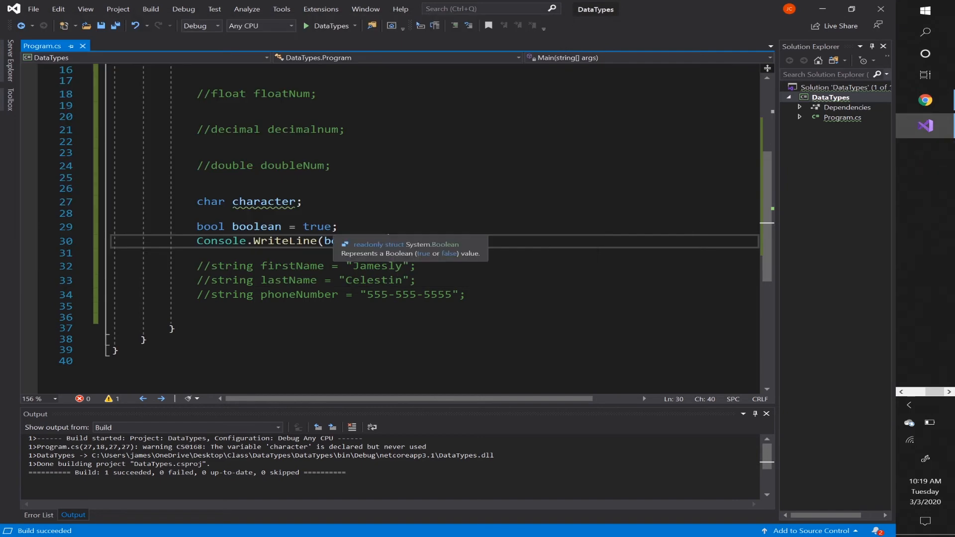
double_click(318, 226)
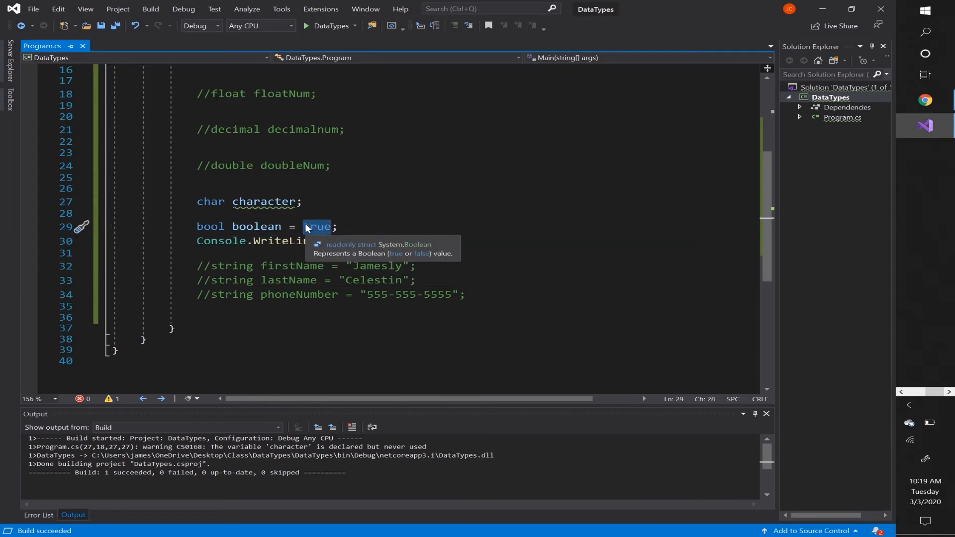
text(flase)
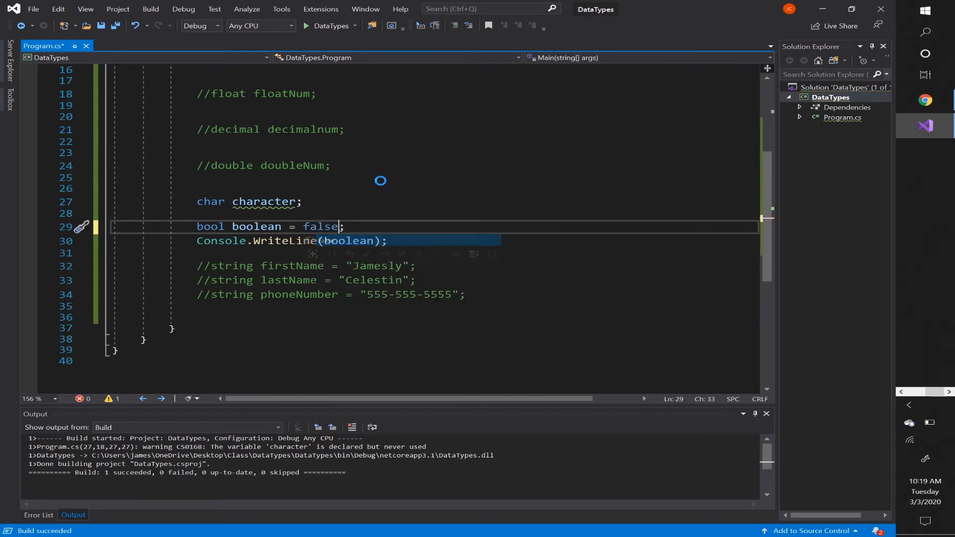
- Run the program again and confirm it now prints False
click(307, 26)
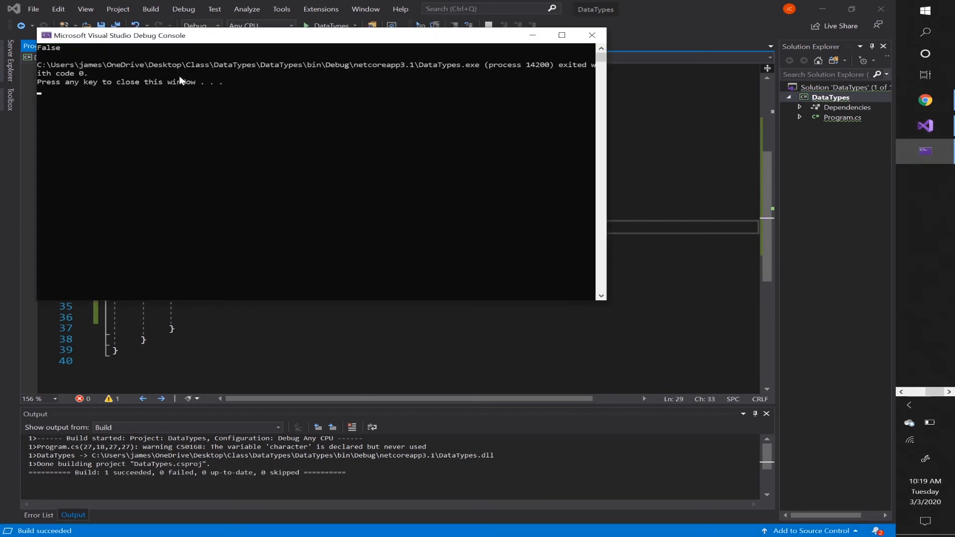
mouse_move(149, 57)
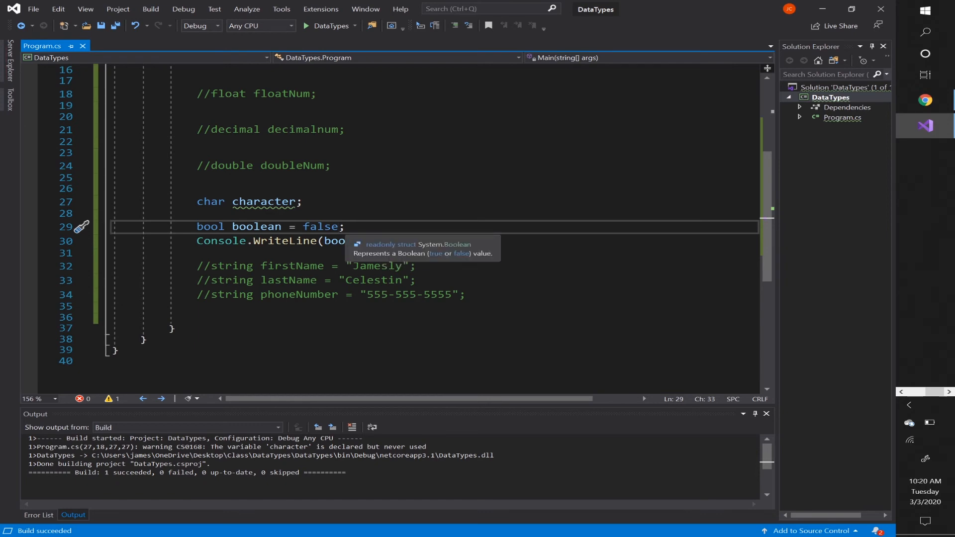
double_click(320, 227)
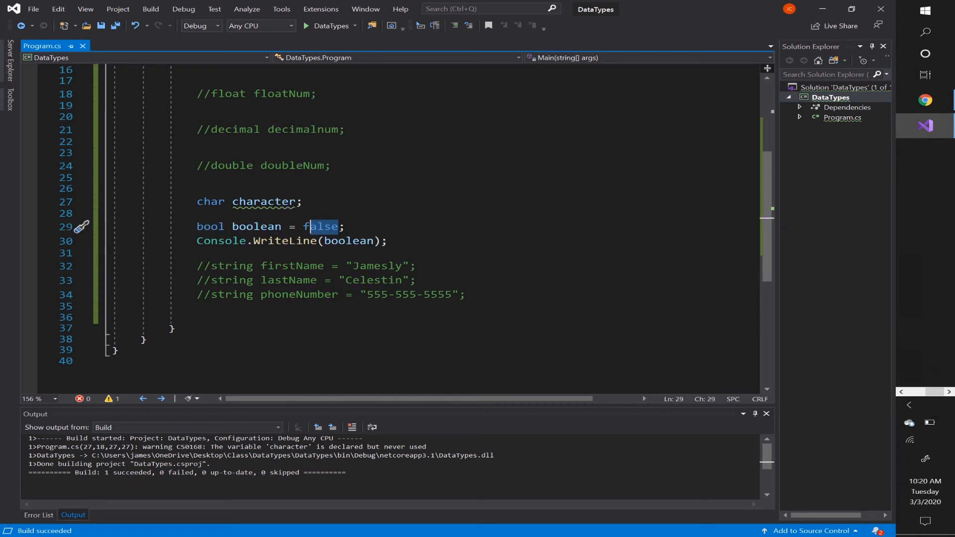
- Assign the string "Jamesly" to the bool variable, triggering a type-mismatch error
text("")
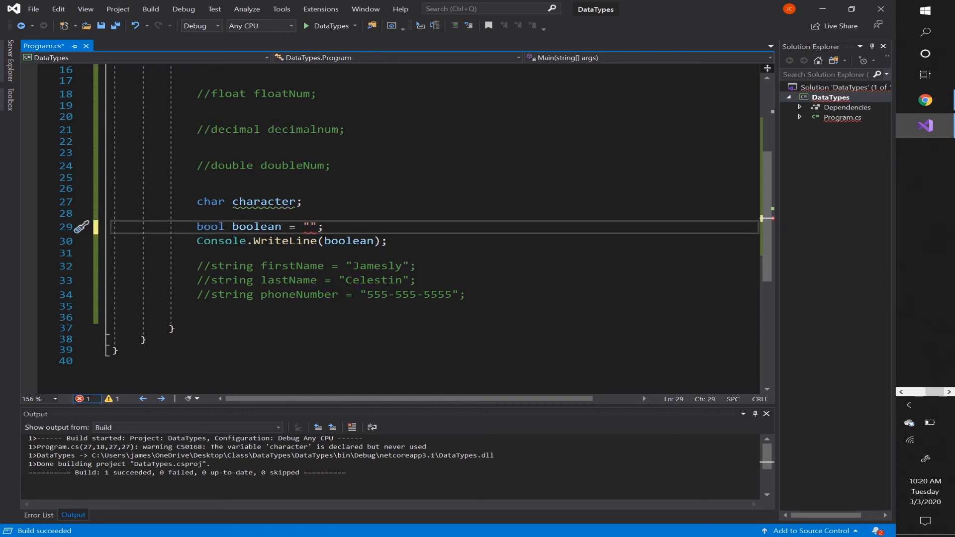
text(Jamesly)
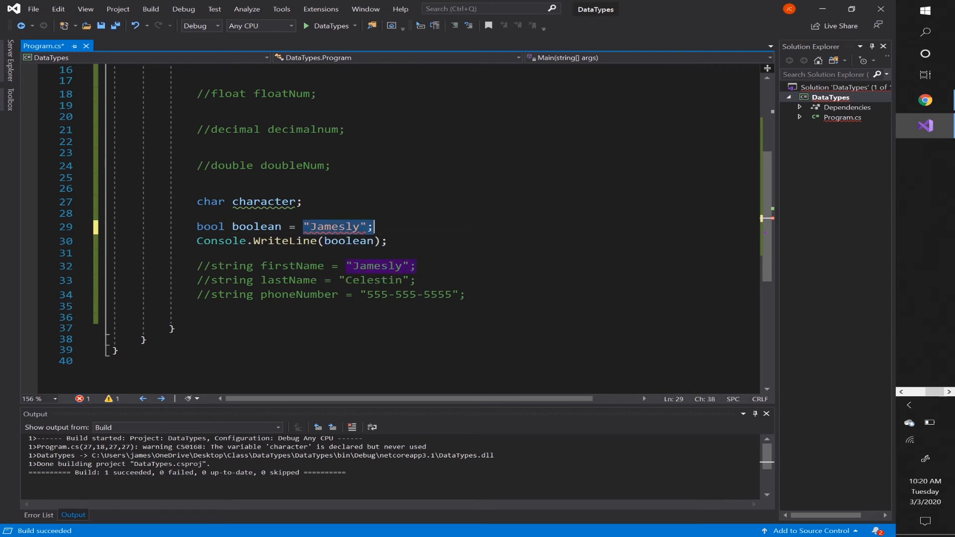
mouse_move(345, 230)
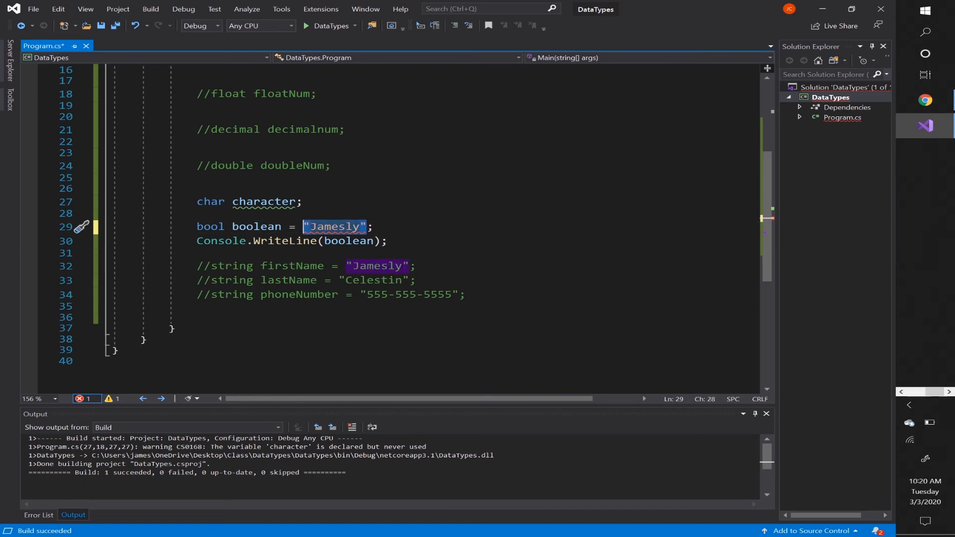
click(211, 226)
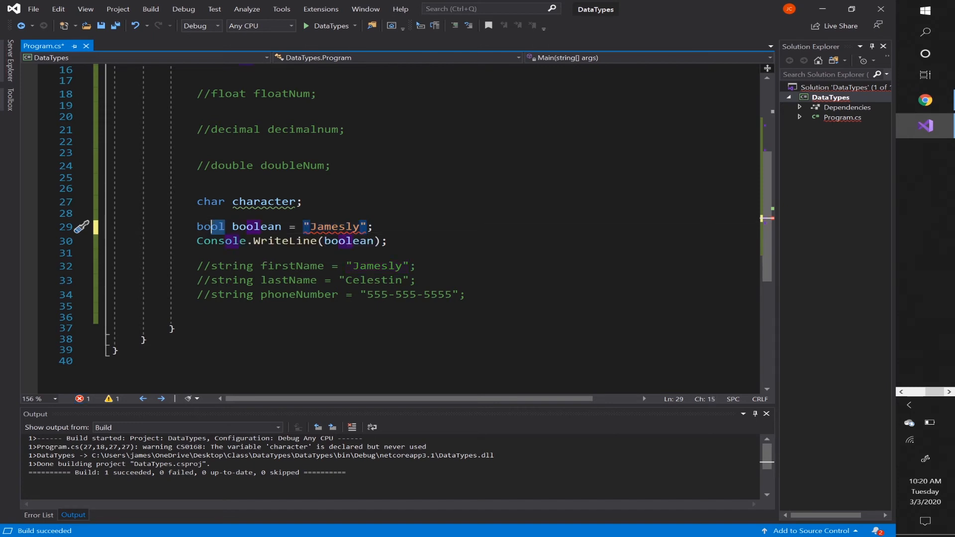
double_click(211, 226)
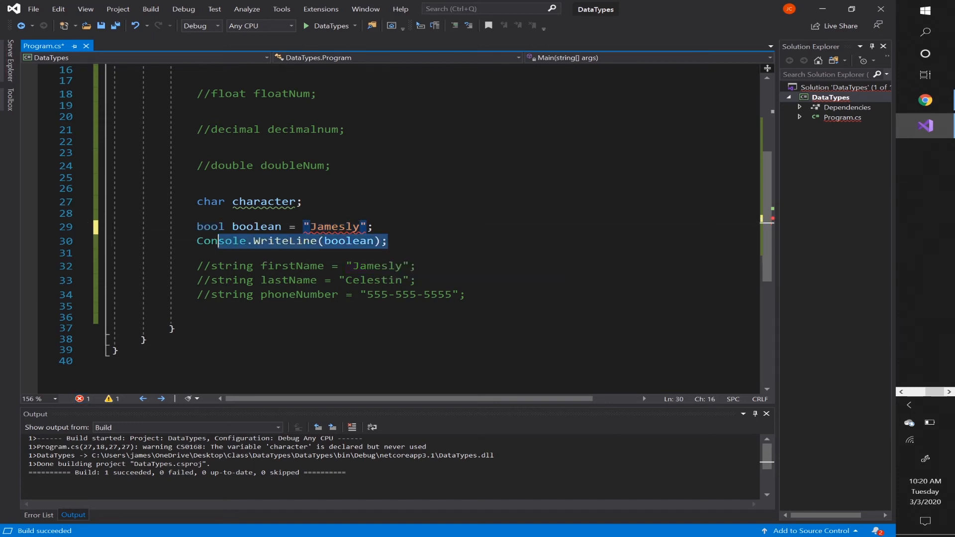
- Delete the Console.WriteLine(boolean) line and the = "Jamesly" assignment
key(Delete)
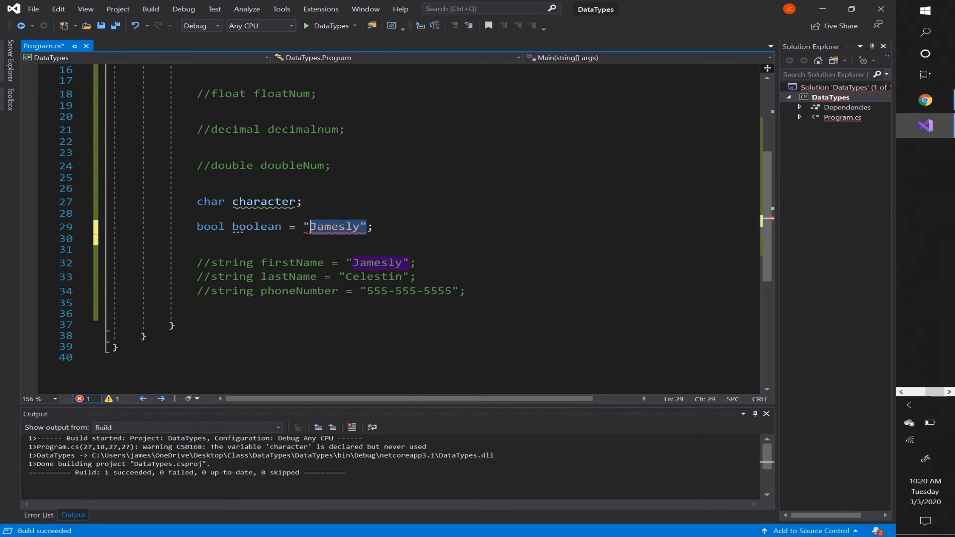
key(Delete)
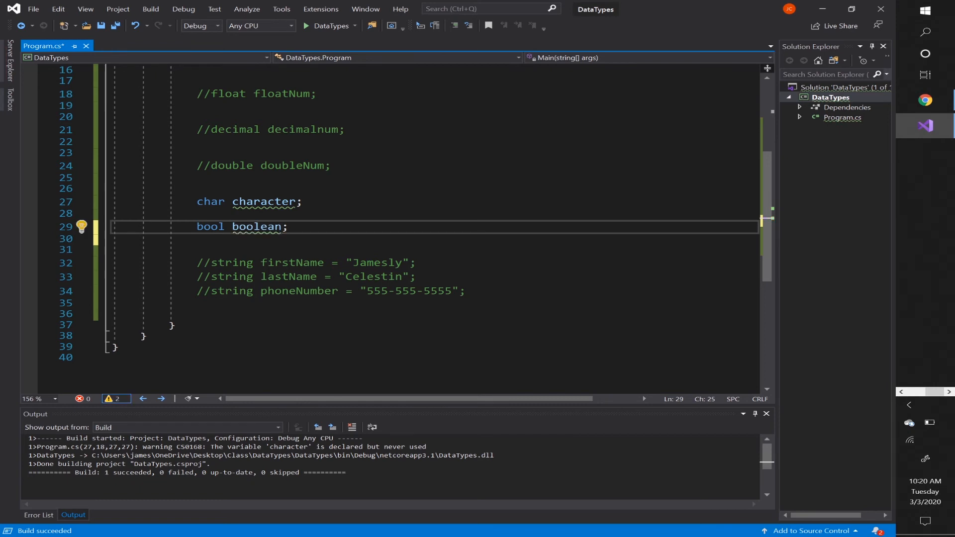
double_click(210, 227)
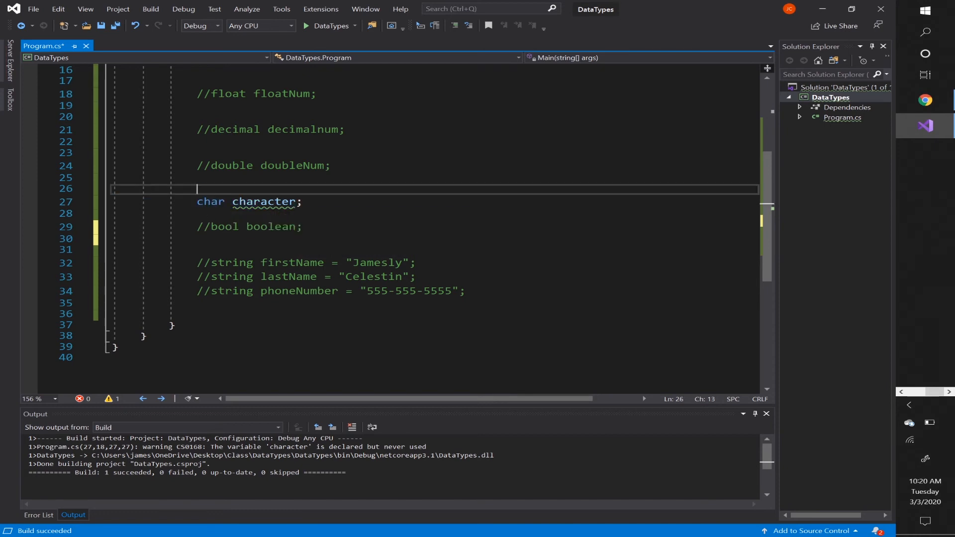
- Add a quoted literal to char character, ending with 'Jd' (too-many-characters error)
double_click(264, 201)
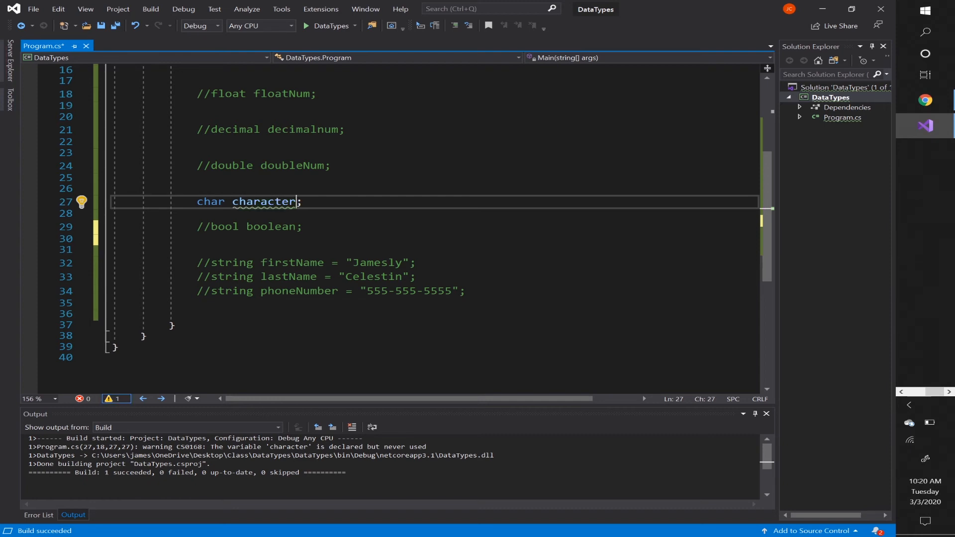
text(= ')
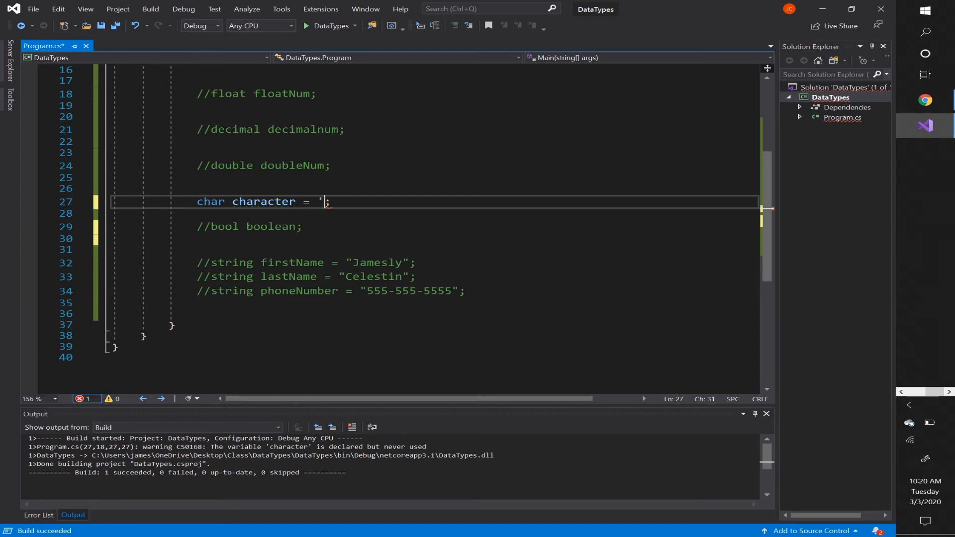
text(')
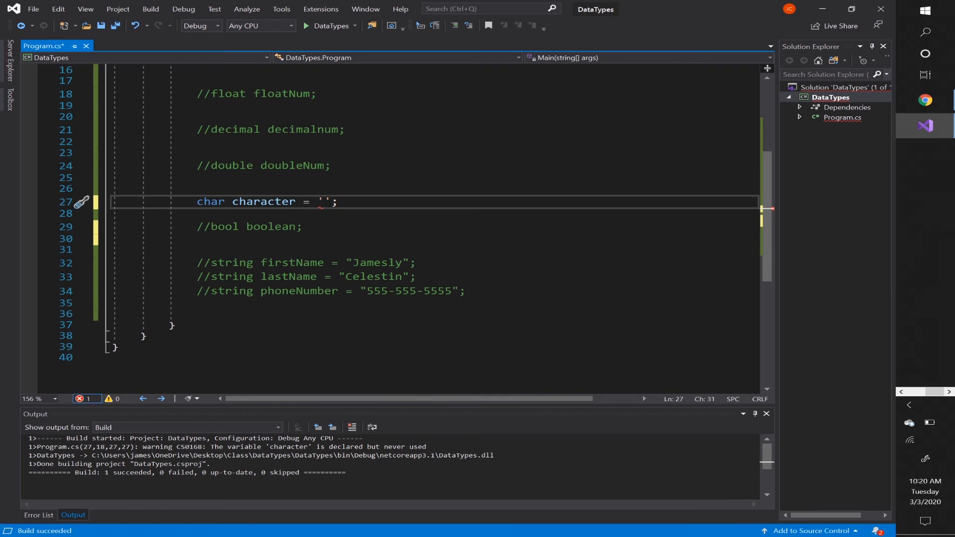
text(f)
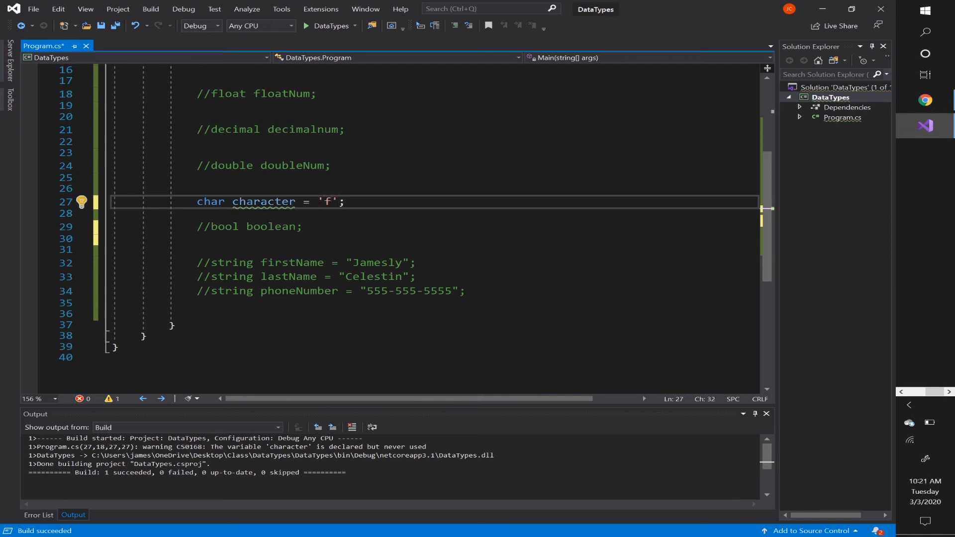
key(Backspace)
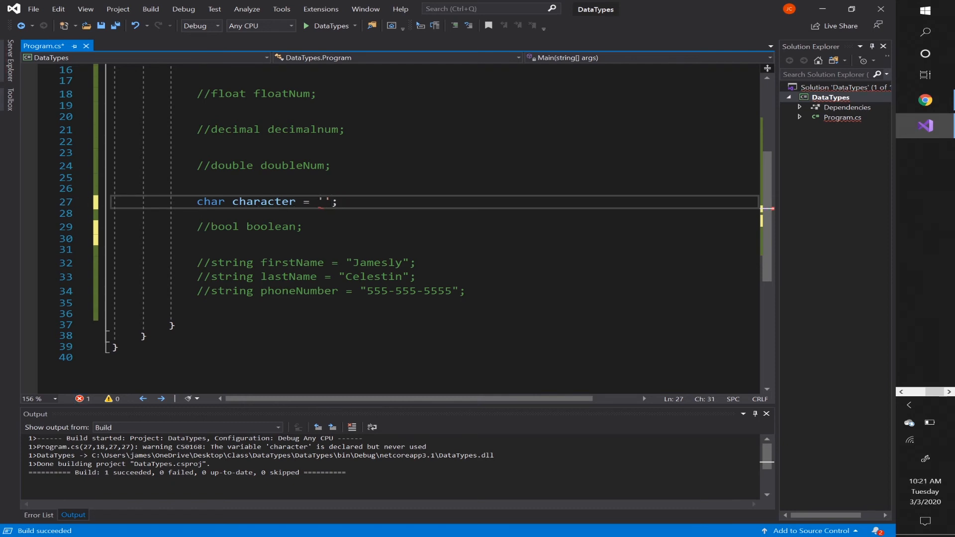
text(j)
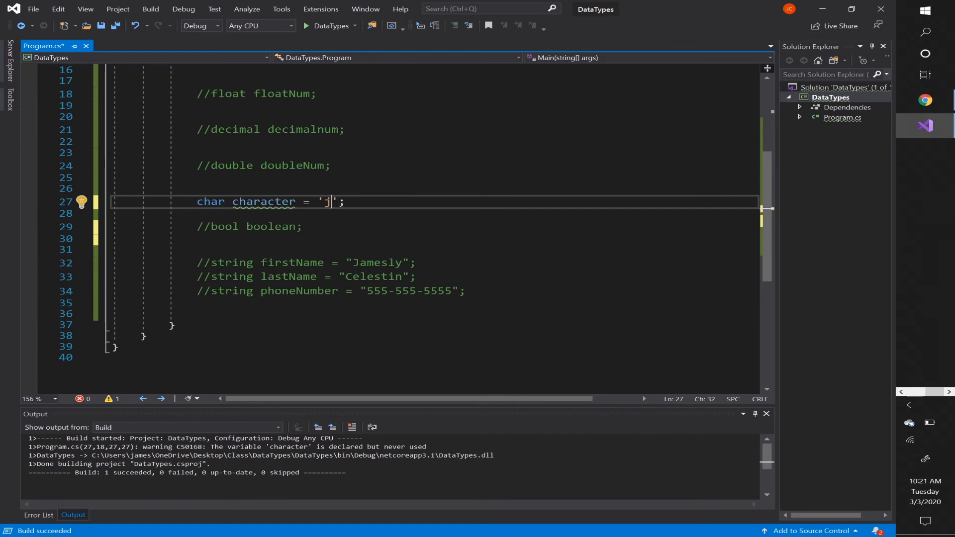
text(J)
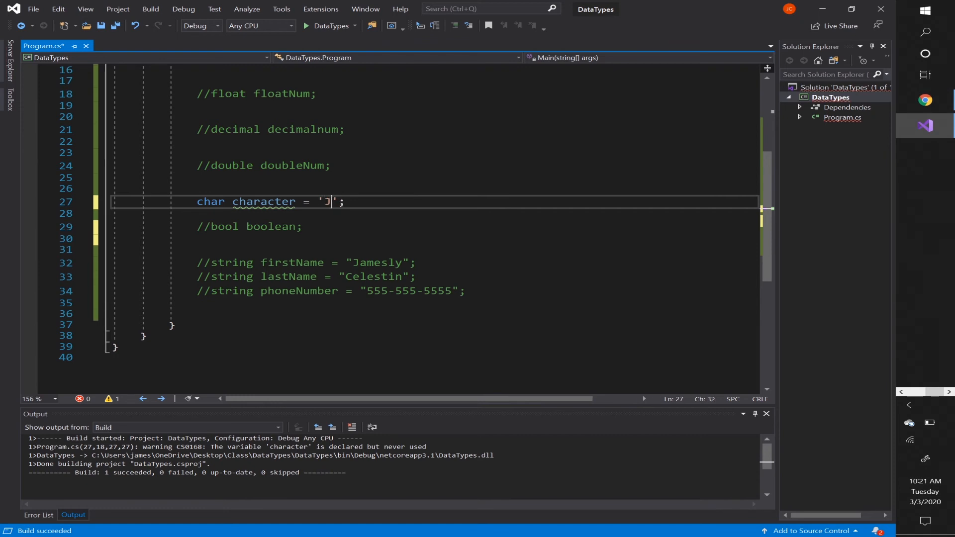
text(d)
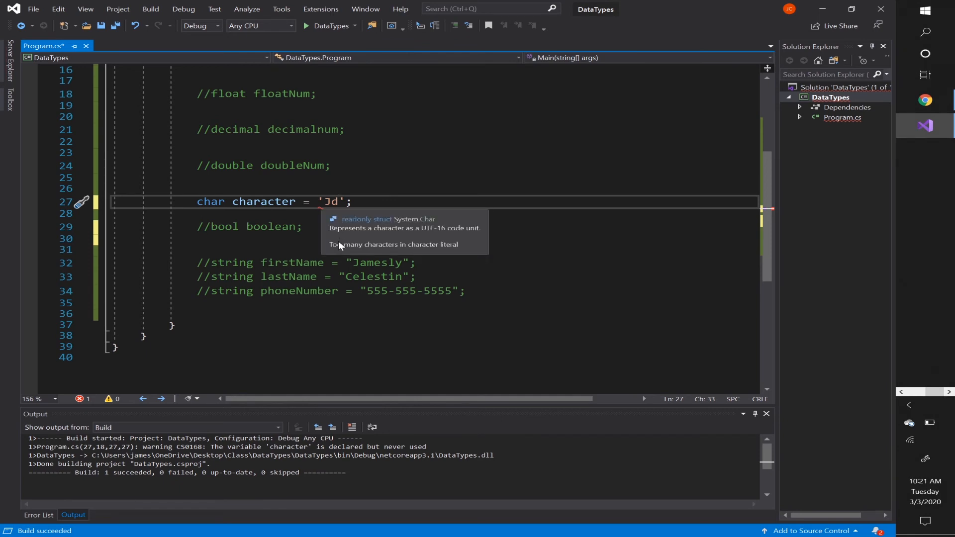
mouse_move(458, 250)
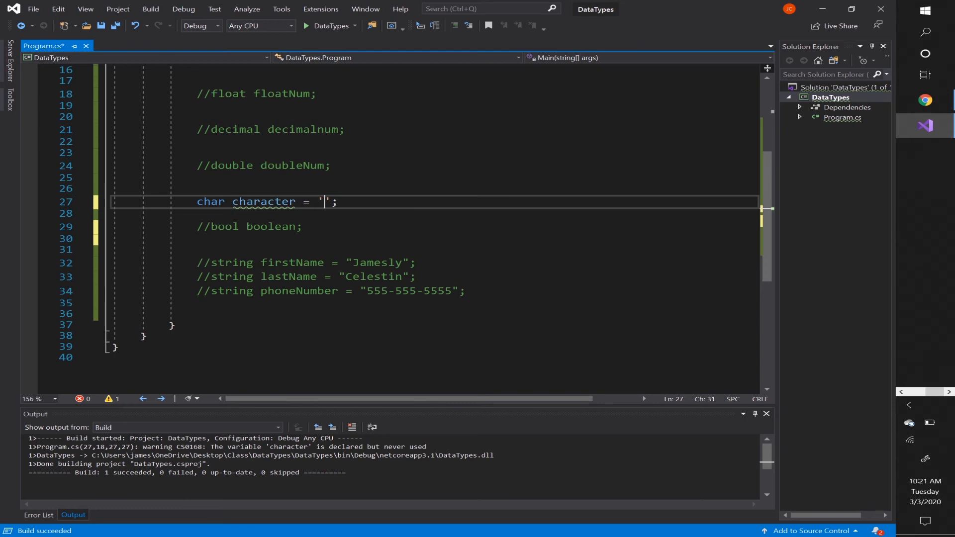
- Try '%', '+' and '$' as the char value, settling on '!'
text(%)
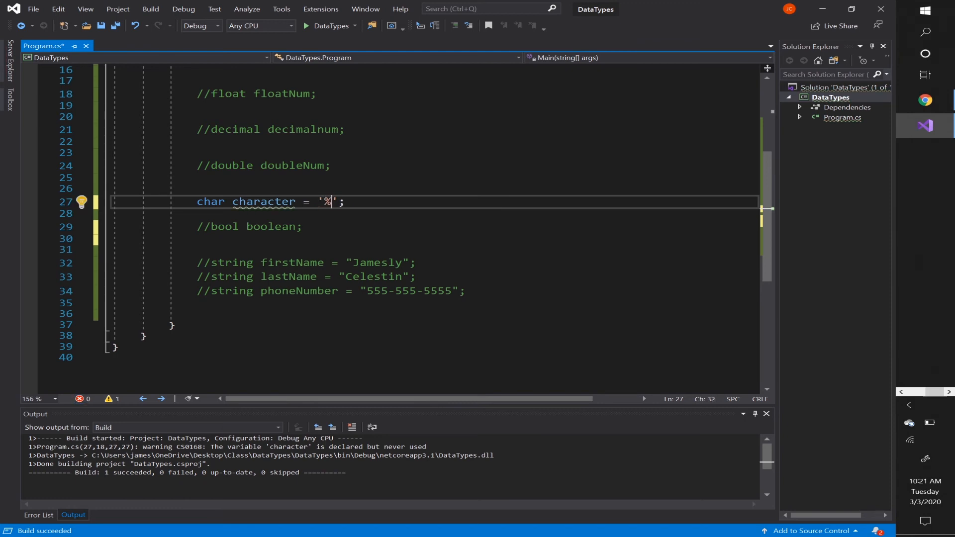
text(+)
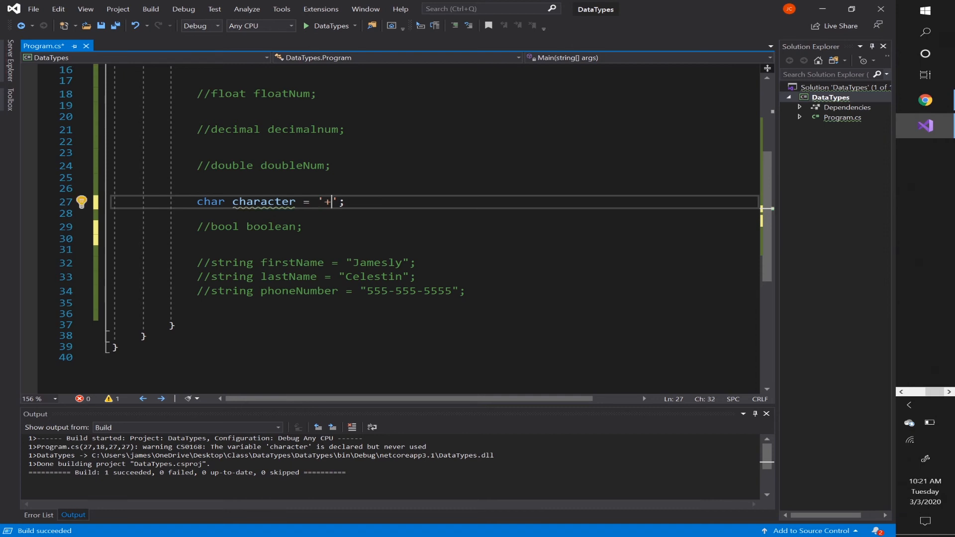
text($)
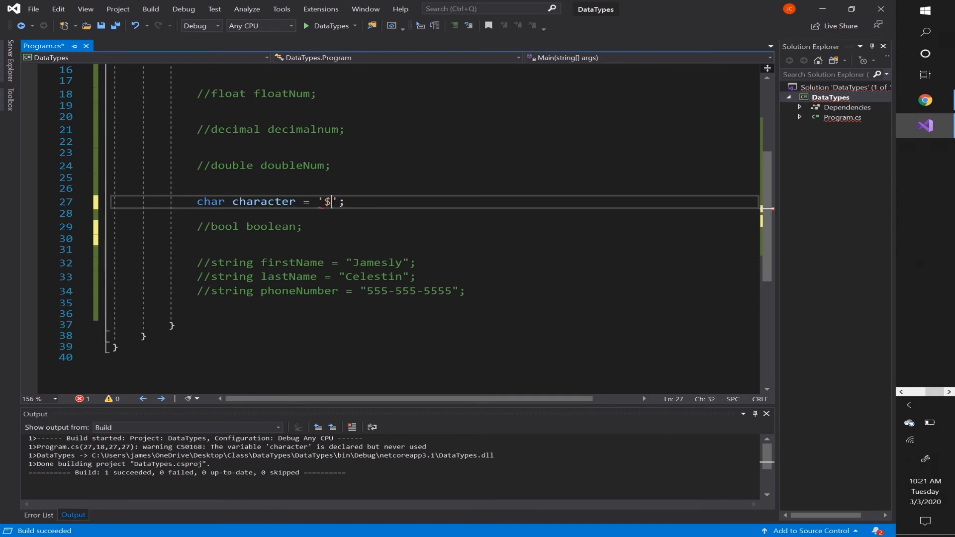
key(Backspace)
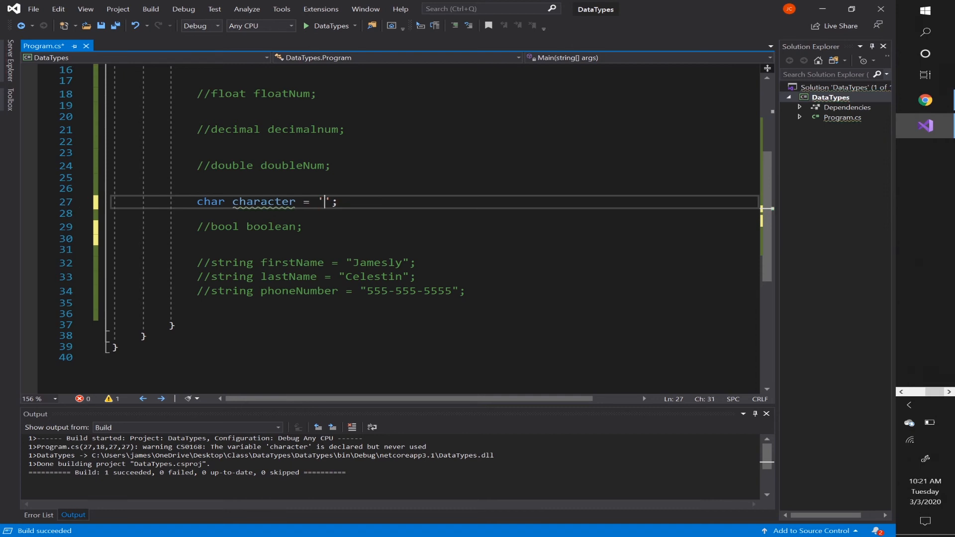
text(!)
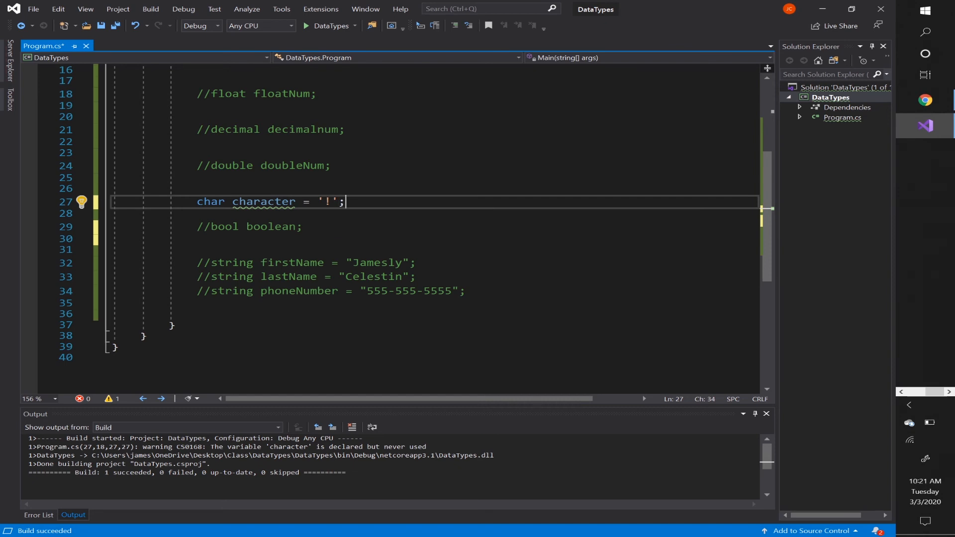
- Add Console.WriteLine(character); and run the program, which prints !
text(Console)
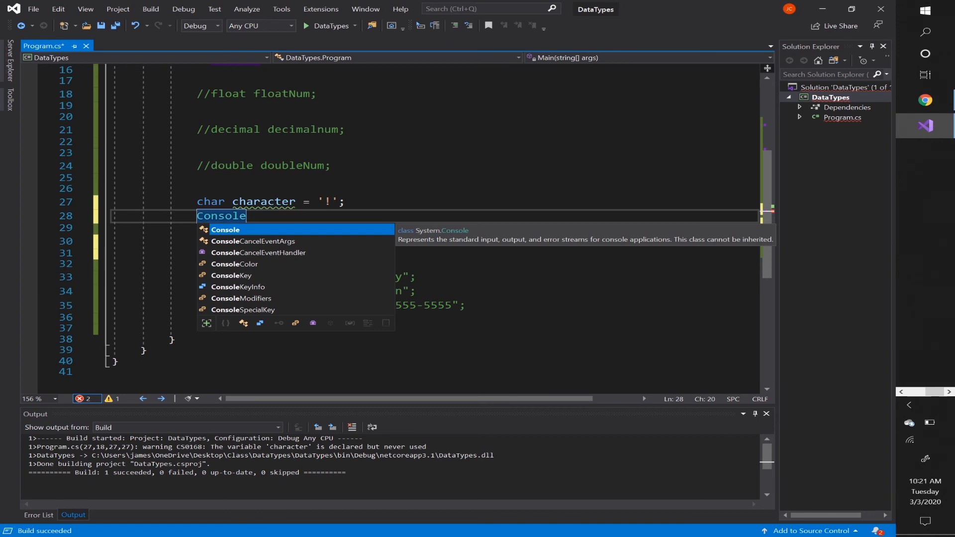
text(WriteLine(*))
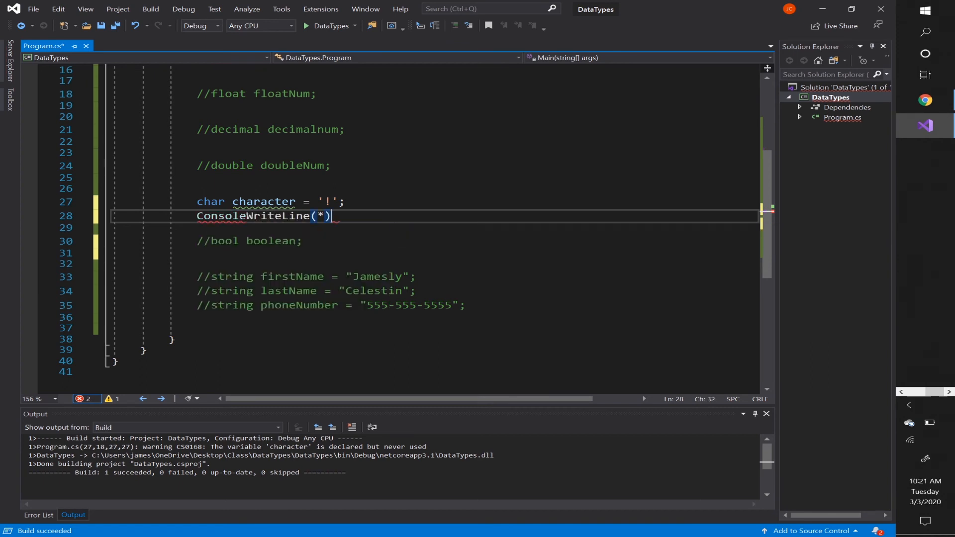
key(Backspace)
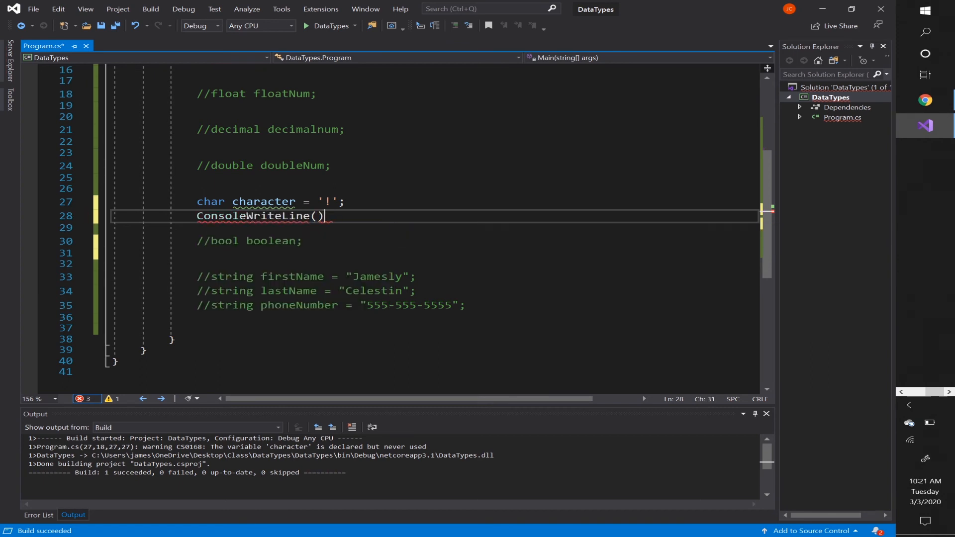
text(;)
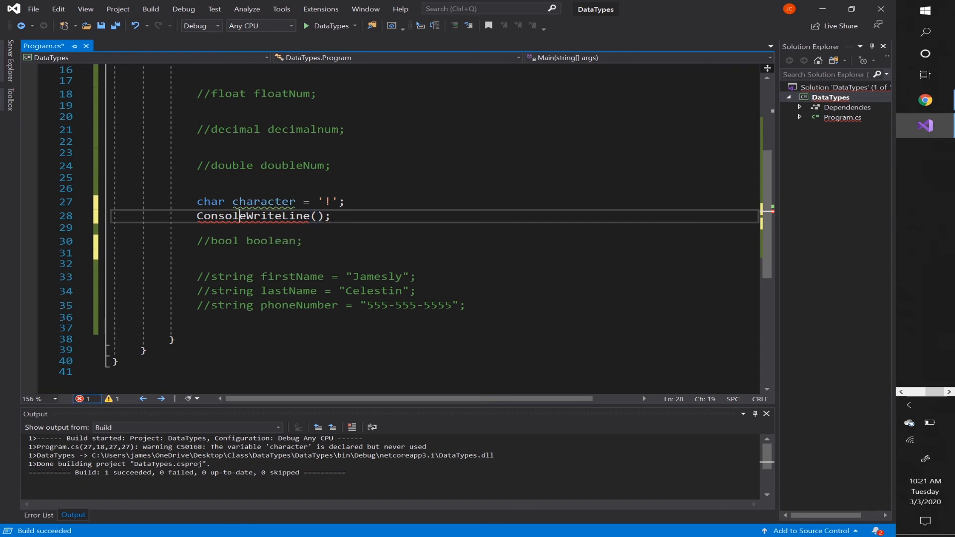
text(.)
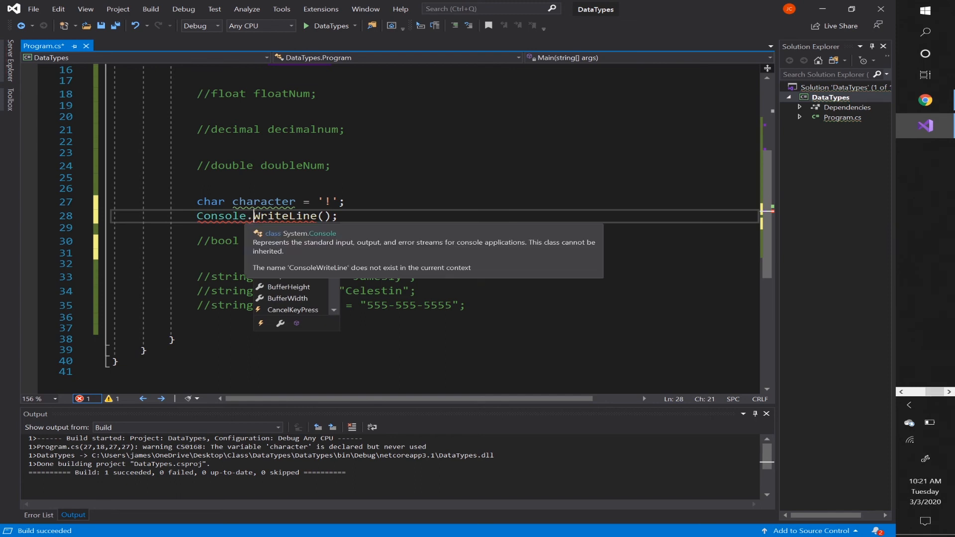
text(c)
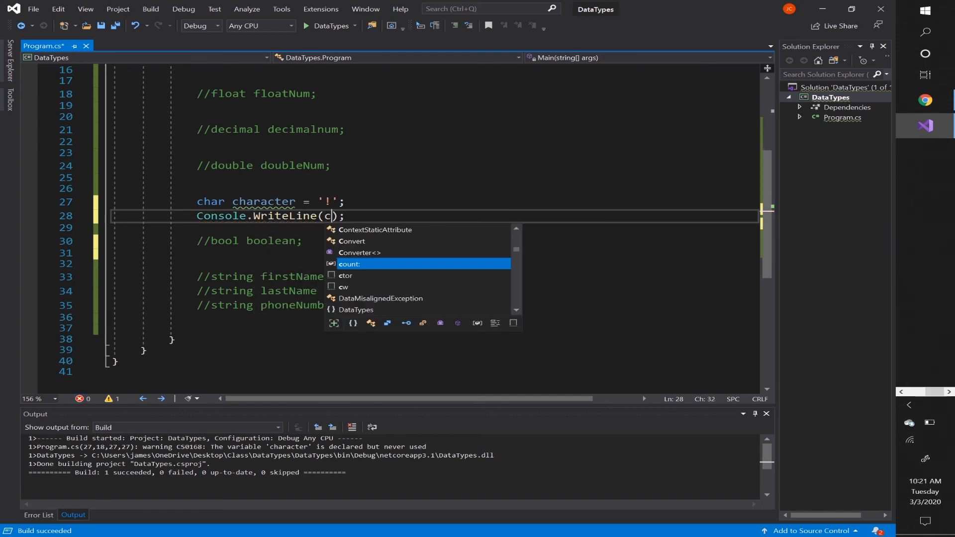
text(haracter)
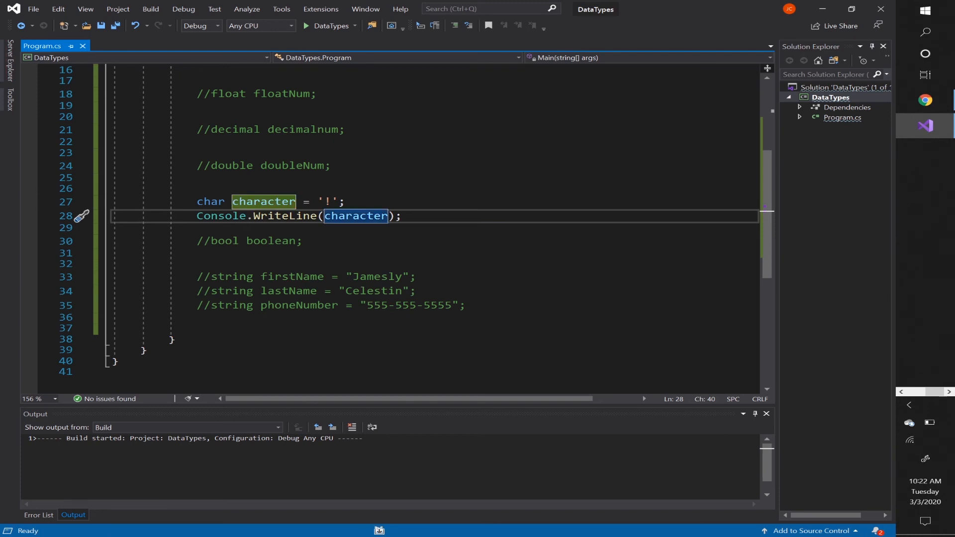
click(304, 26)
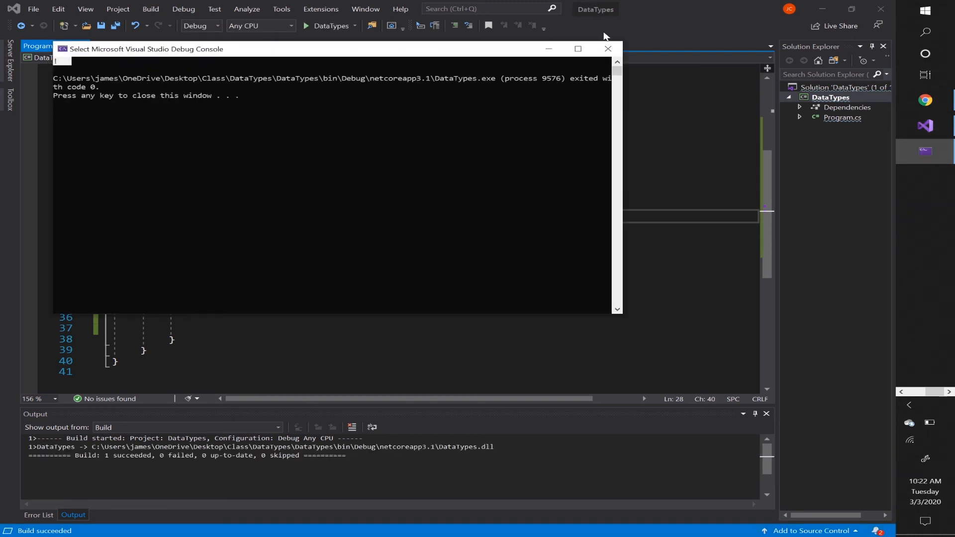
- Close the console, try 'Jamesly' as the char value, then replace it with '9'
click(608, 48)
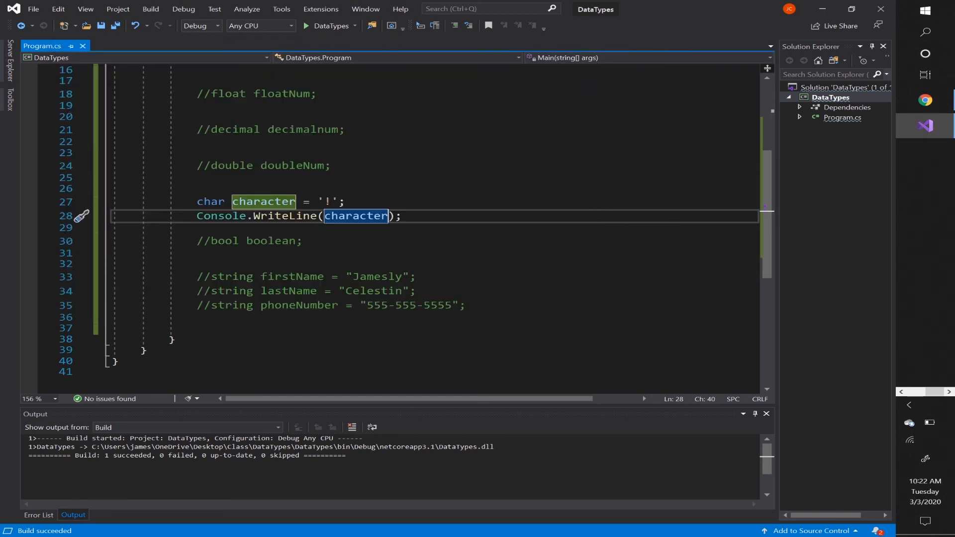
key(Backspace)
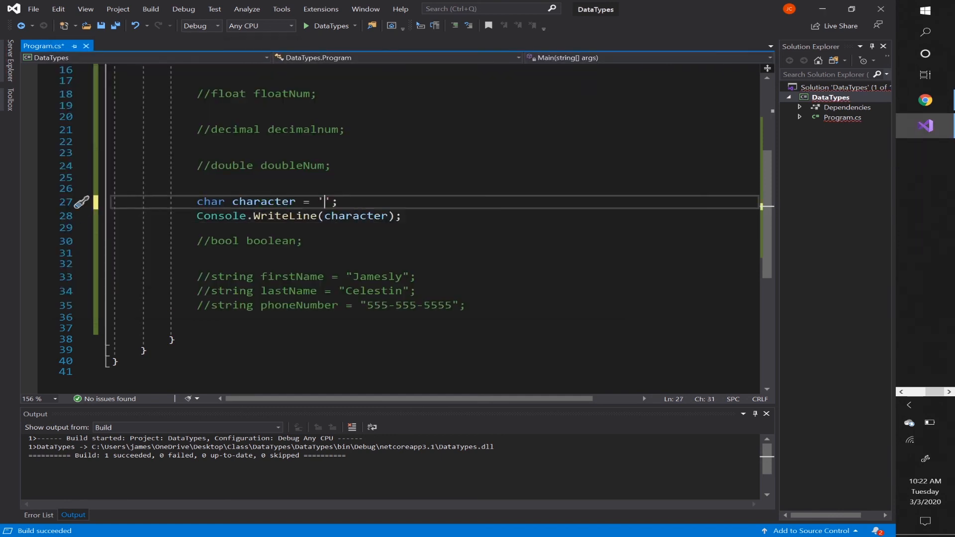
text(Jamesly)
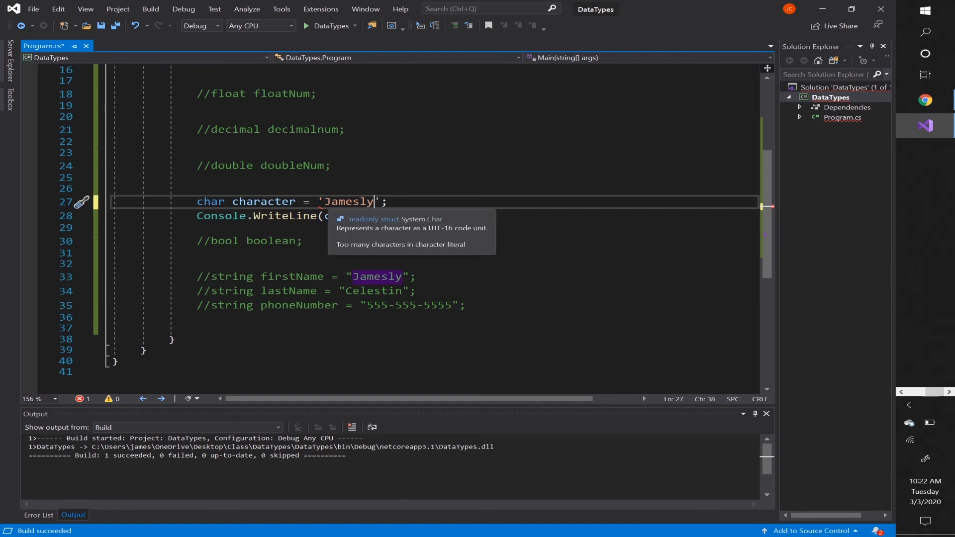
mouse_move(434, 256)
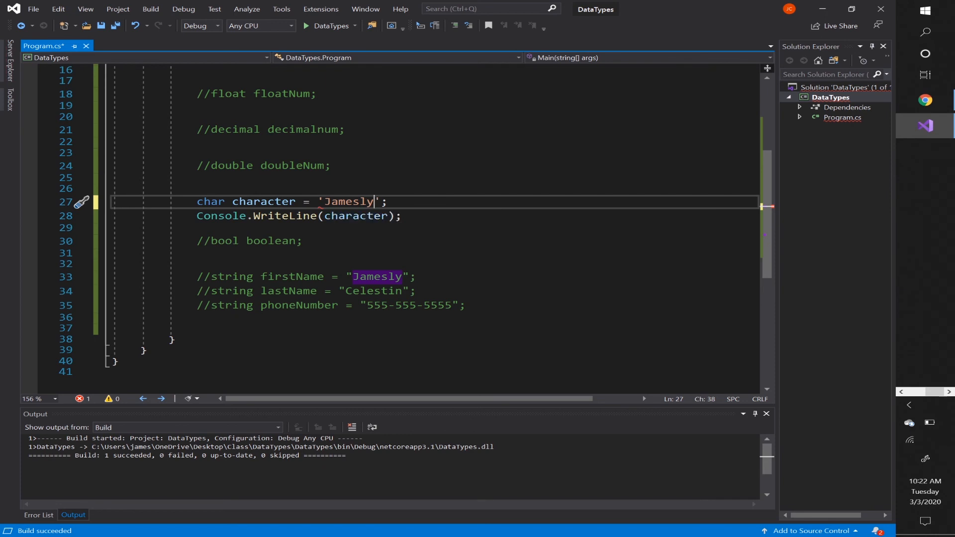
drag(377, 201, 334, 201)
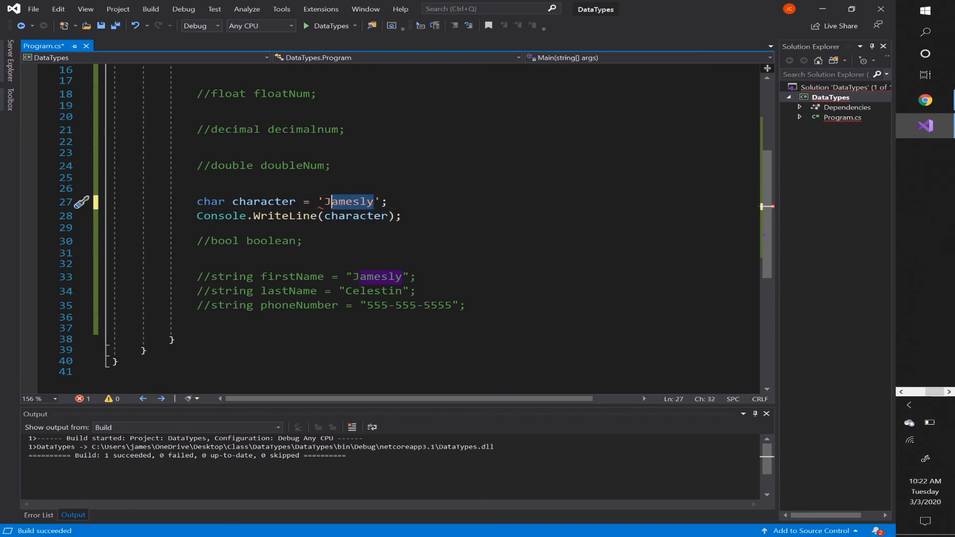
key(Delete)
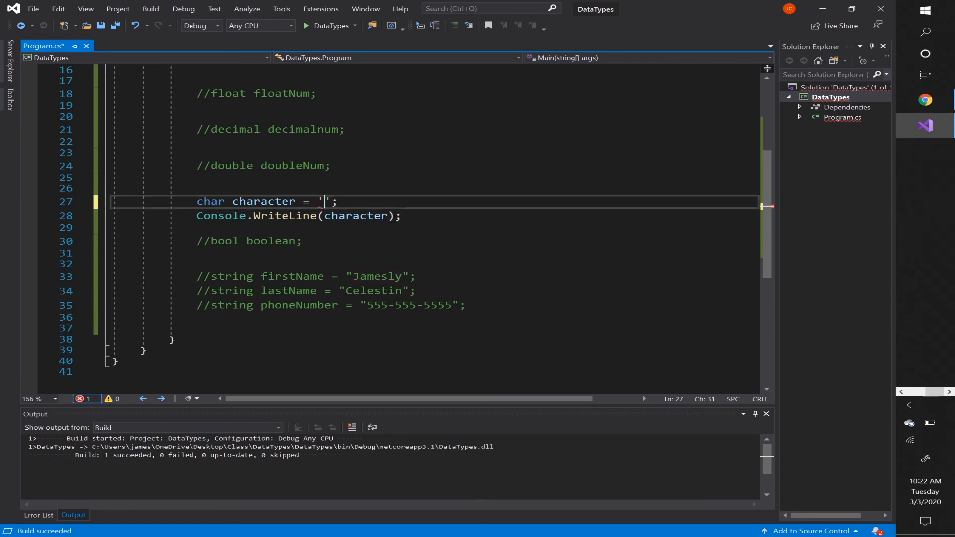
text(9)
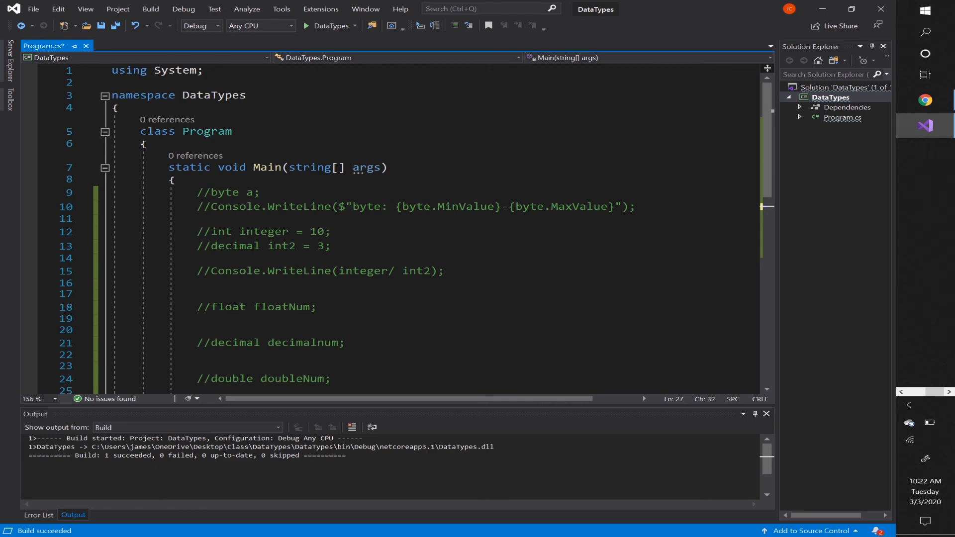
scroll(down, 3)
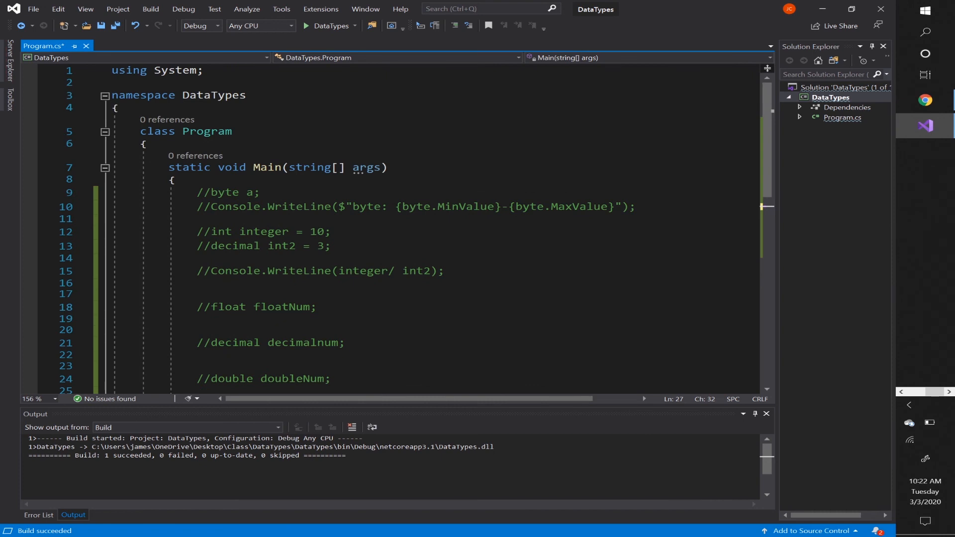
drag(197, 192, 260, 192)
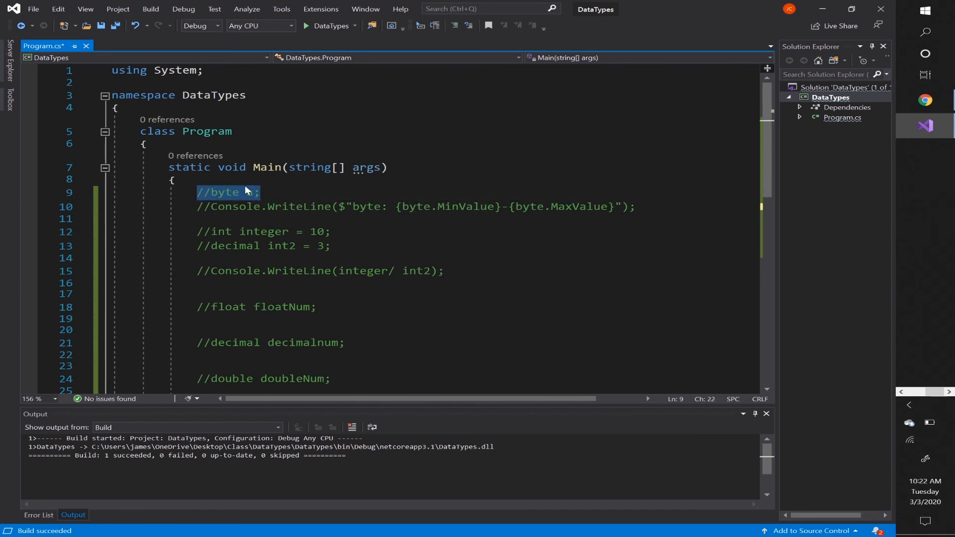
text(ar character = '9';)
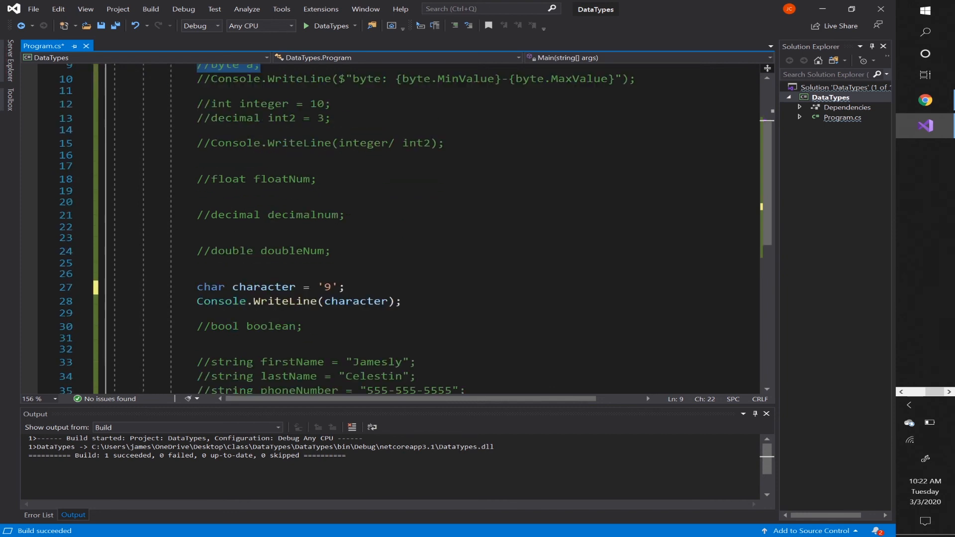
drag(196, 103, 196, 191)
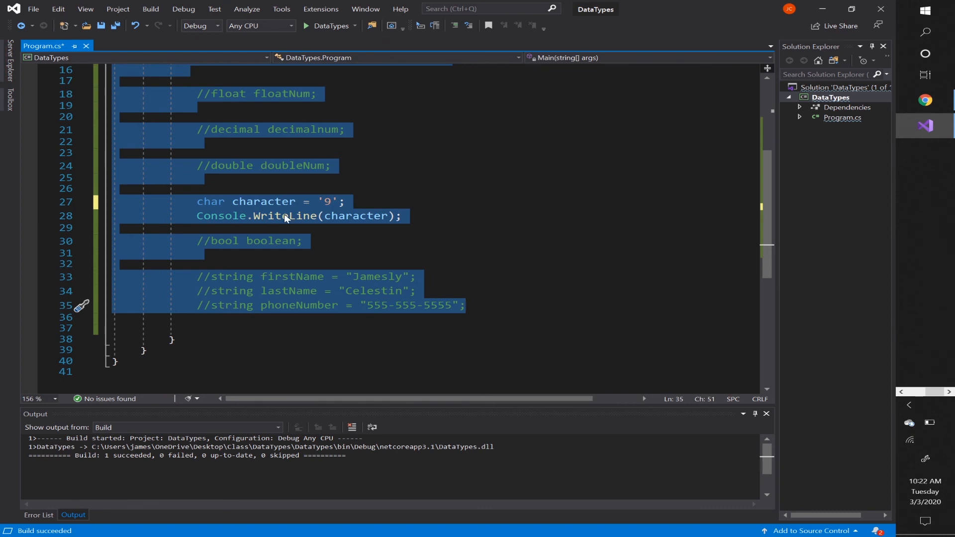
click(402, 216)
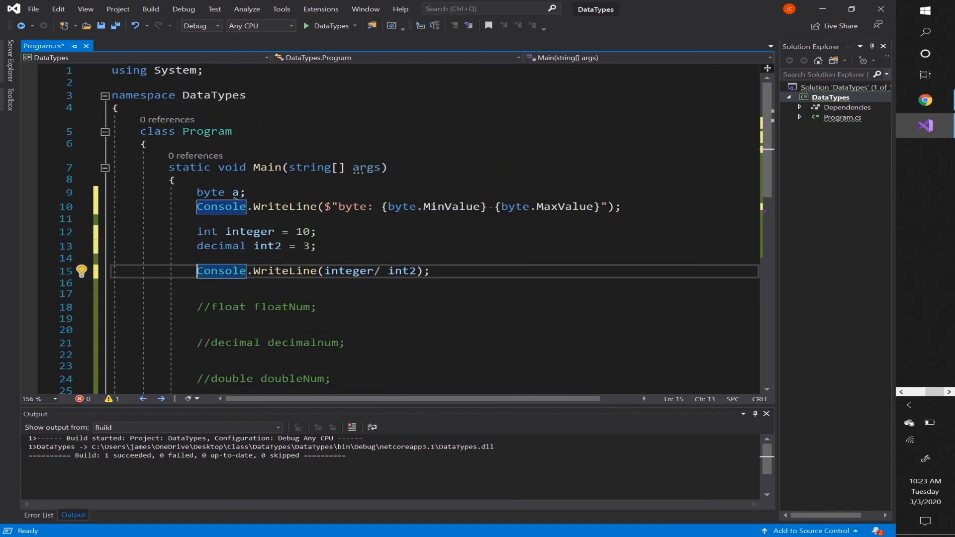
- Select lines 9–15 holding the byte range and integer/decimal division code to uncomment
drag(196, 192, 431, 271)
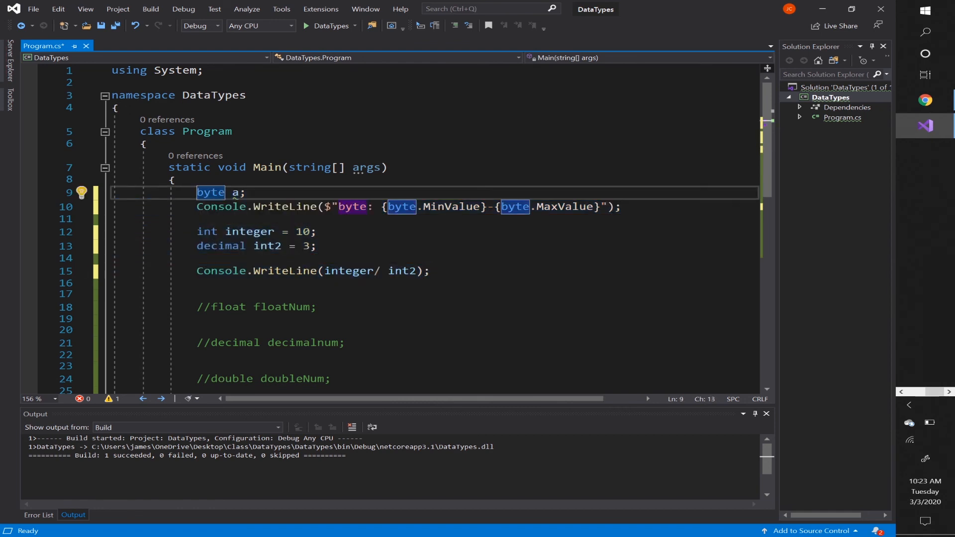
drag(196, 192, 182, 283)
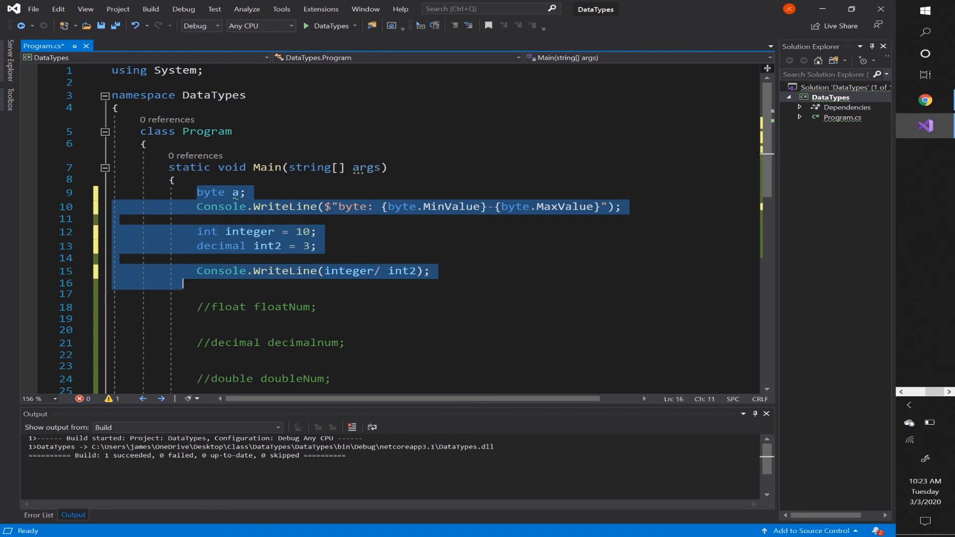
scroll(down, 3)
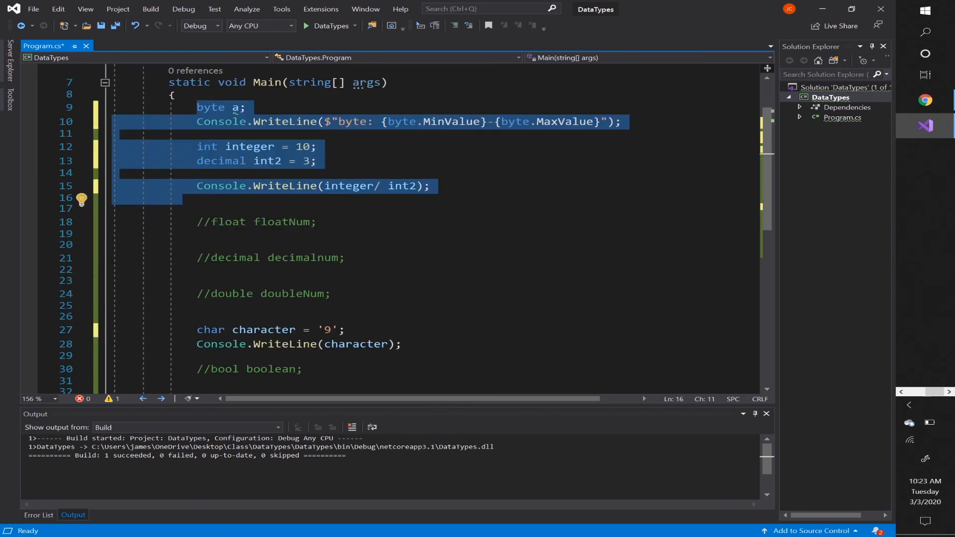
mouse_move(207, 110)
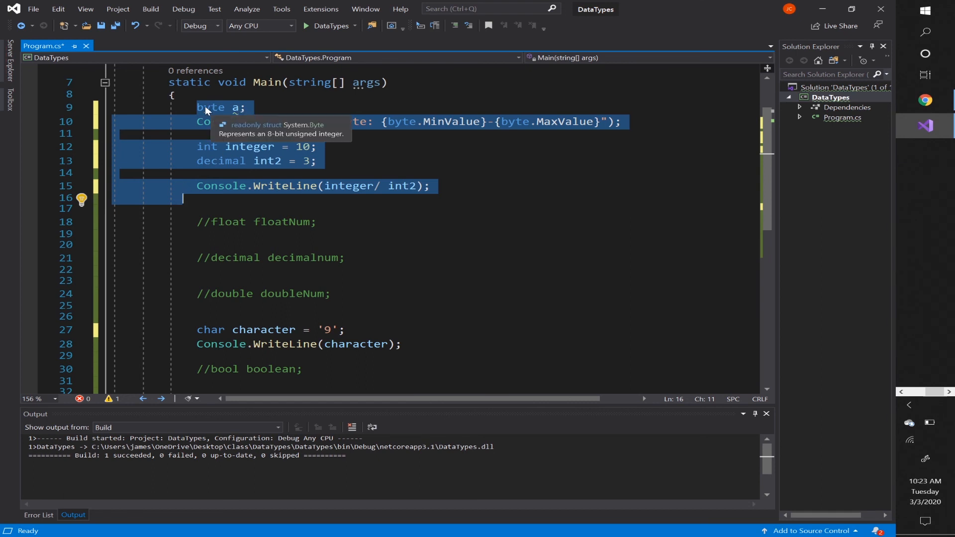
mouse_move(219, 130)
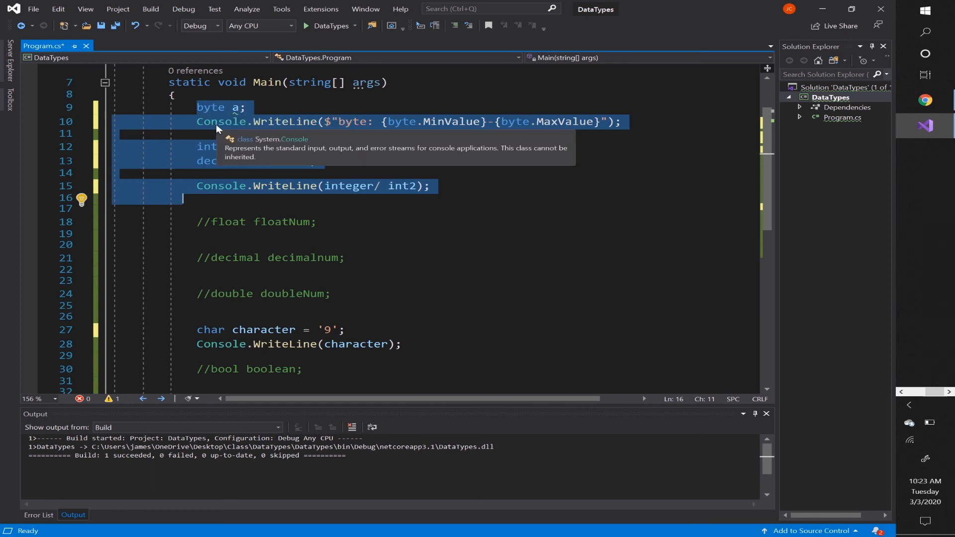